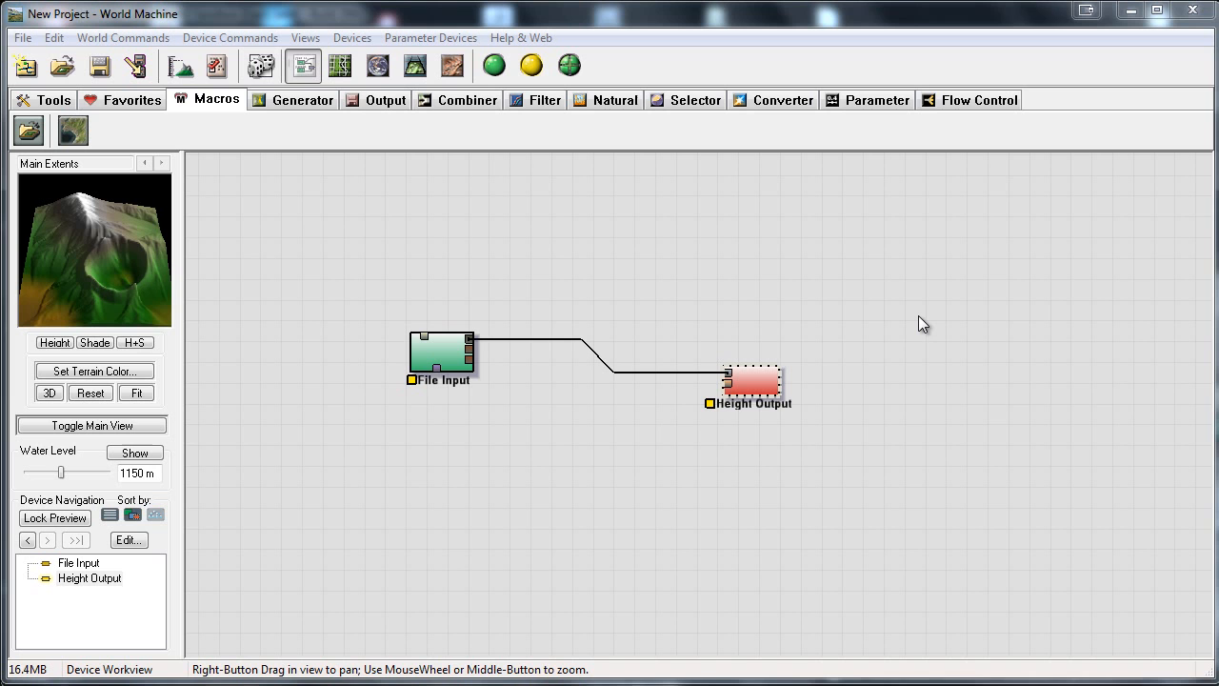
{"action": "mouse_move", "coordinate": [933, 341]}
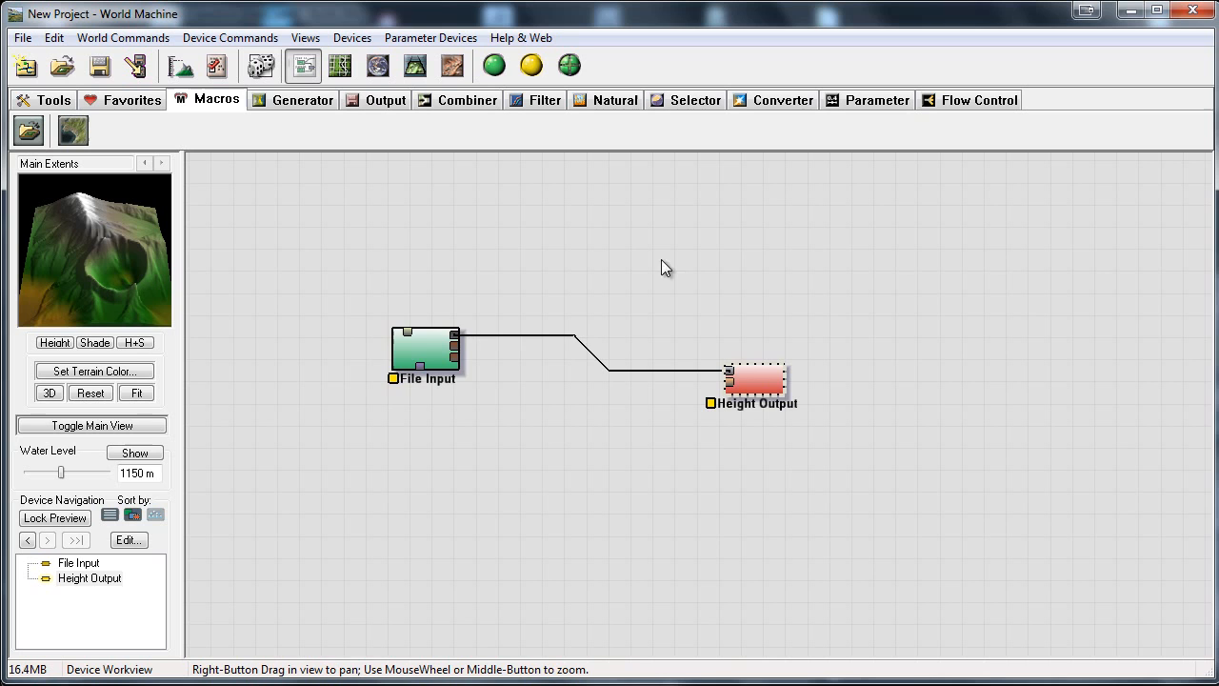
Step: Move the File Input node to the upper left, clear of the Height Output node
{"action": "left_click_drag", "start_coordinate": [426, 357], "coordinate": [366, 286]}
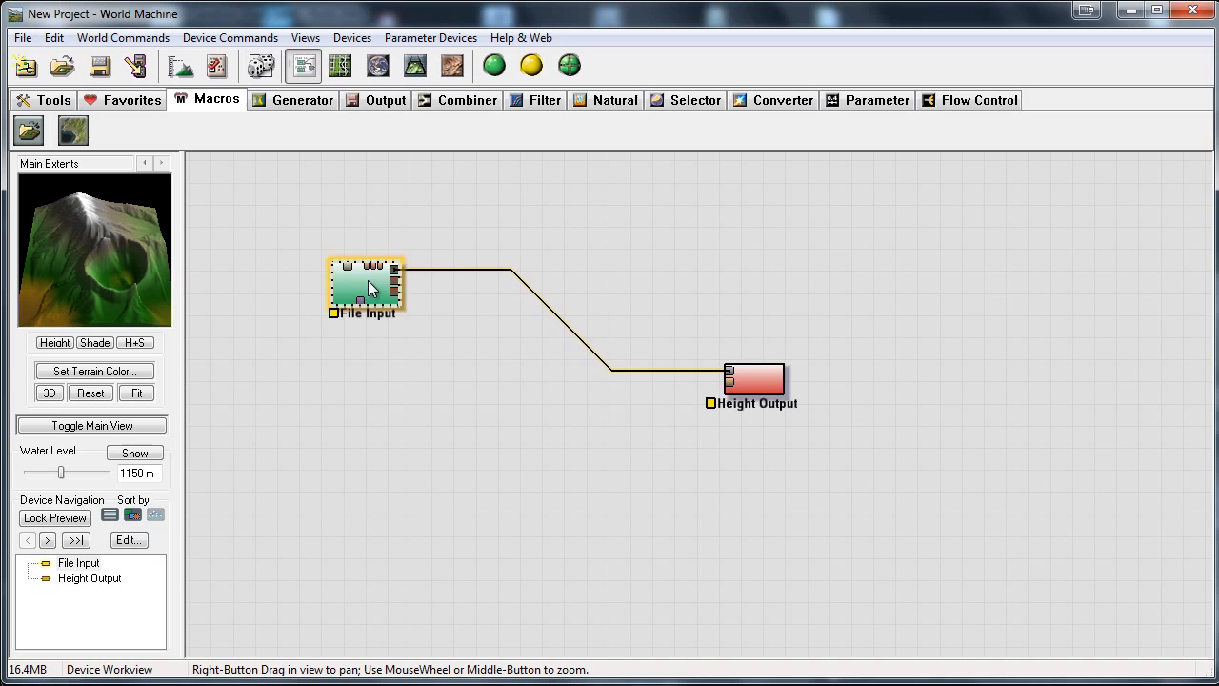
{"action": "left_click_drag", "start_coordinate": [367, 286], "coordinate": [413, 350]}
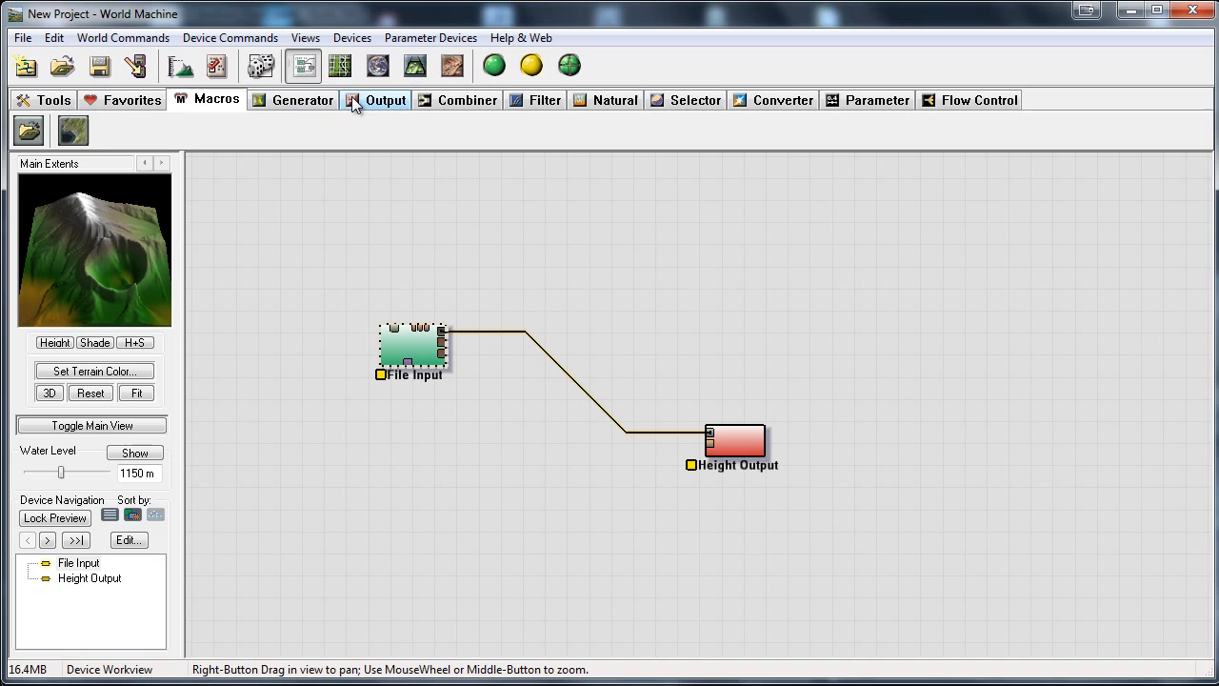
{"action": "left_click", "coordinate": [384, 99]}
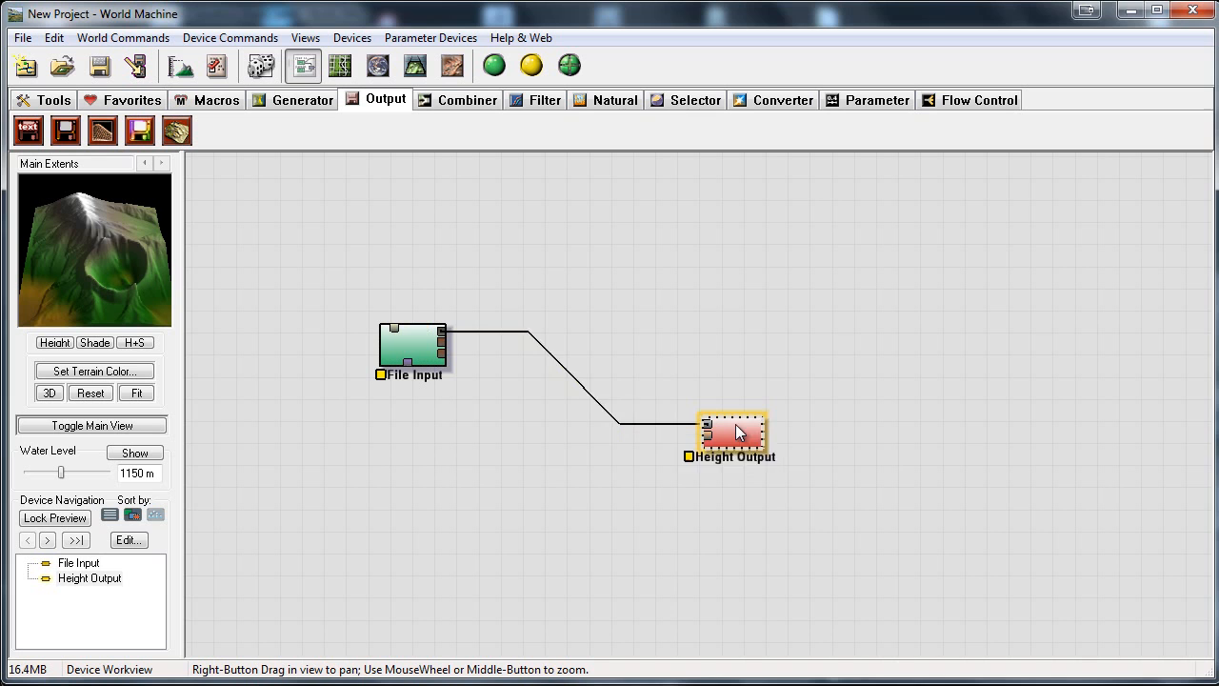
{"action": "double_click", "coordinate": [733, 431]}
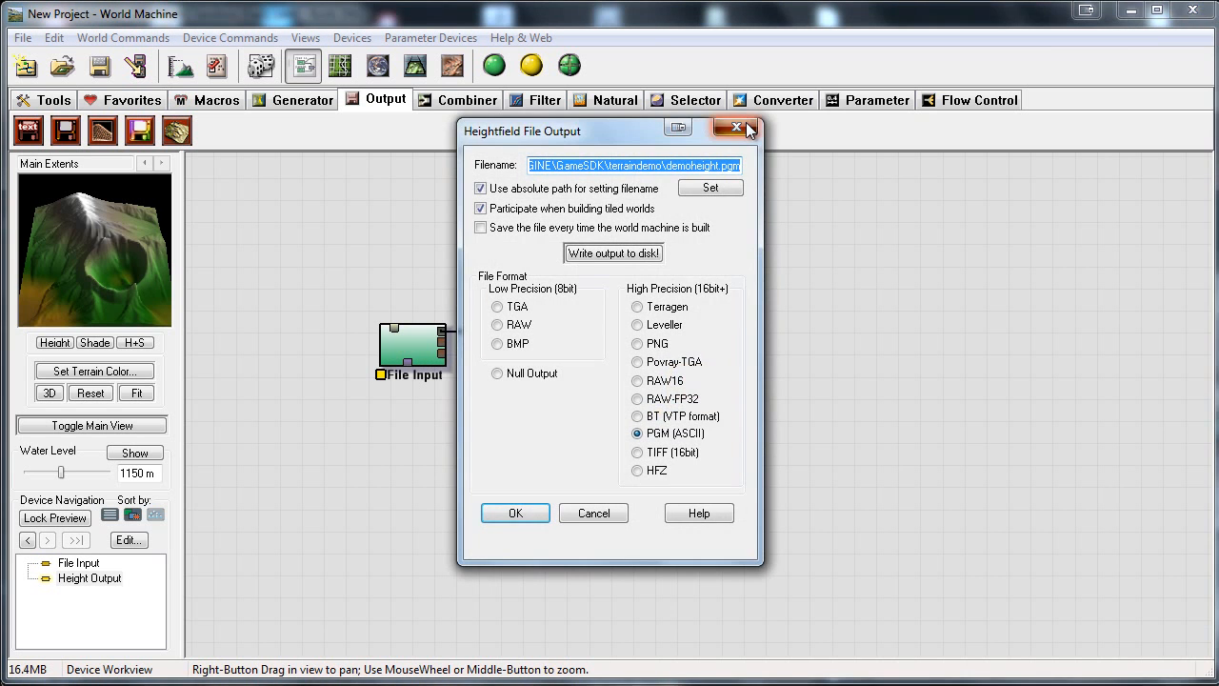
{"action": "left_click", "coordinate": [737, 127]}
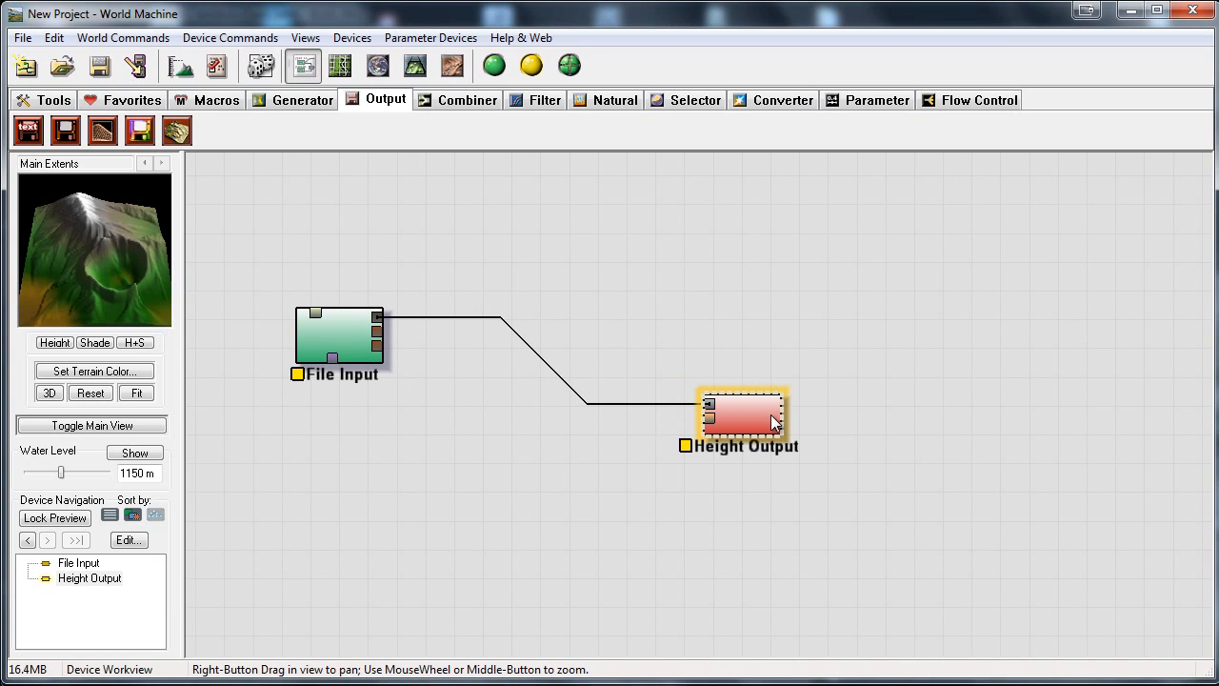
{"action": "left_click", "coordinate": [506, 257]}
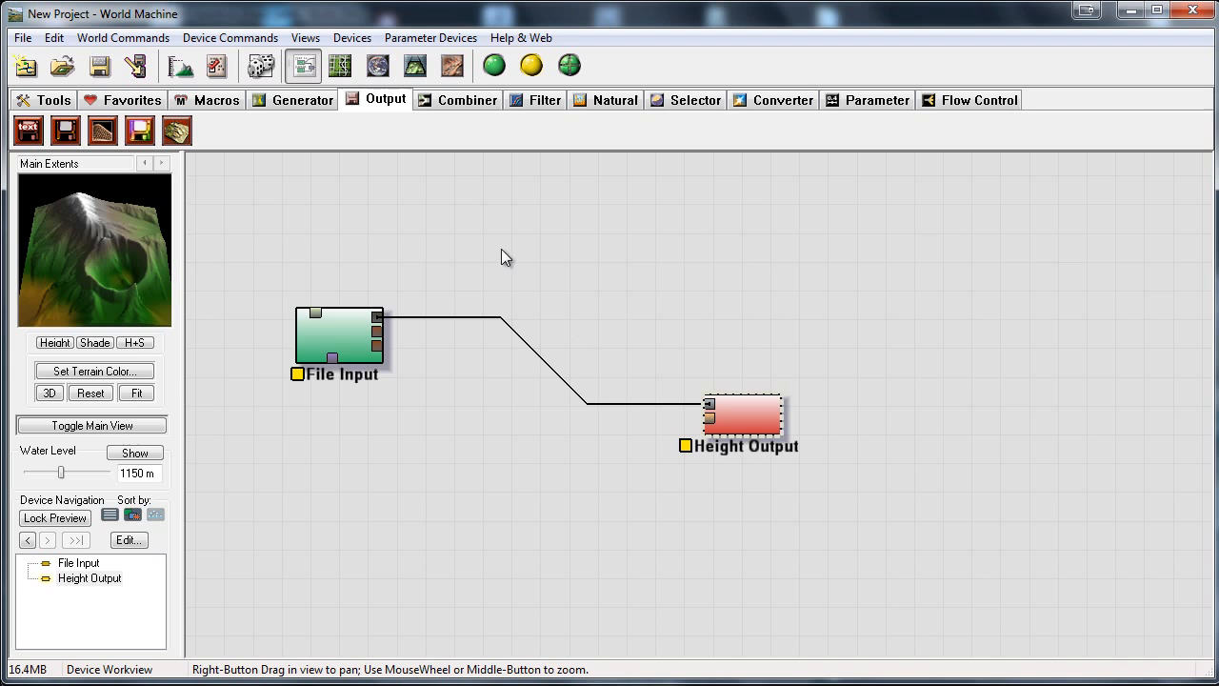
{"action": "left_click_drag", "start_coordinate": [339, 338], "coordinate": [320, 254]}
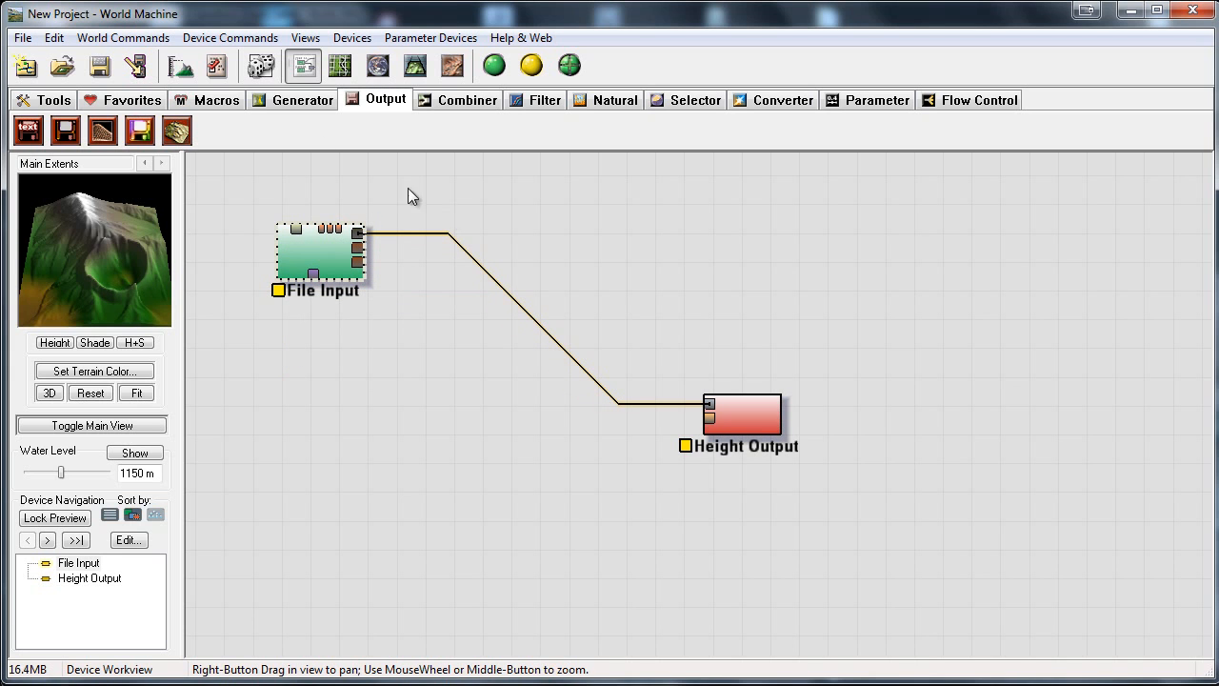
{"action": "mouse_move", "coordinate": [180, 66]}
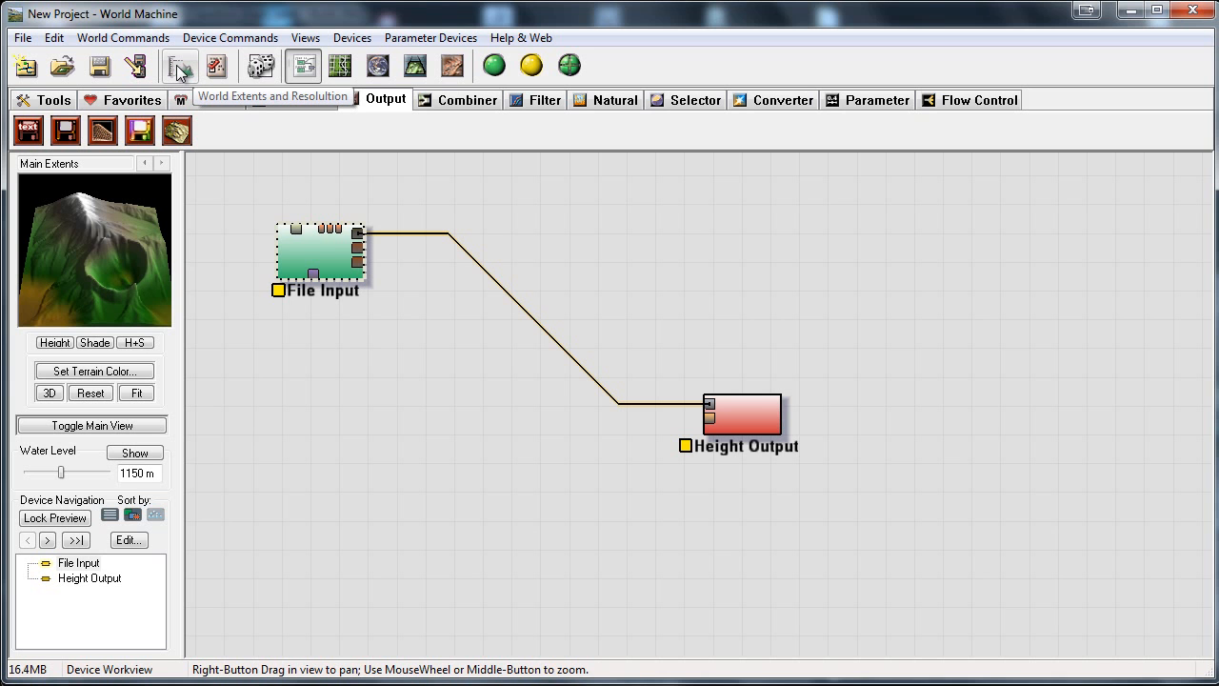
Step: Raise the World Extents build resolution to 2048 x 2048 and enable Conserve Memory
{"action": "left_click", "coordinate": [180, 66]}
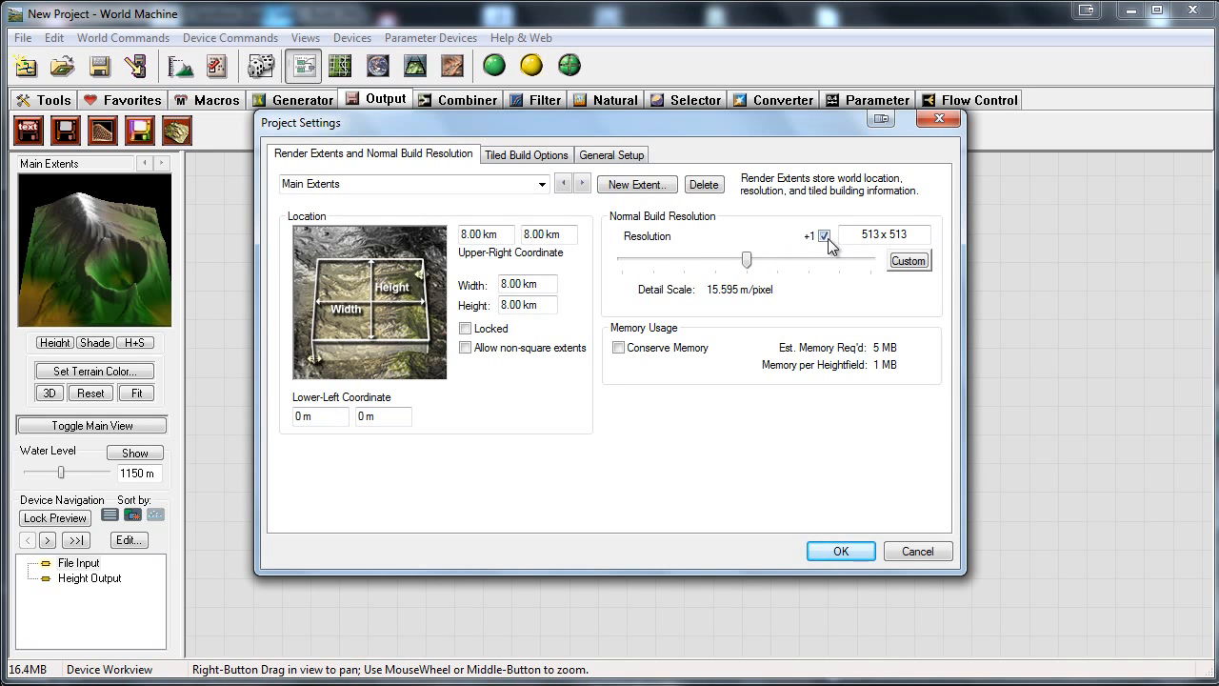
{"action": "left_click_drag", "start_coordinate": [747, 259], "coordinate": [776, 259]}
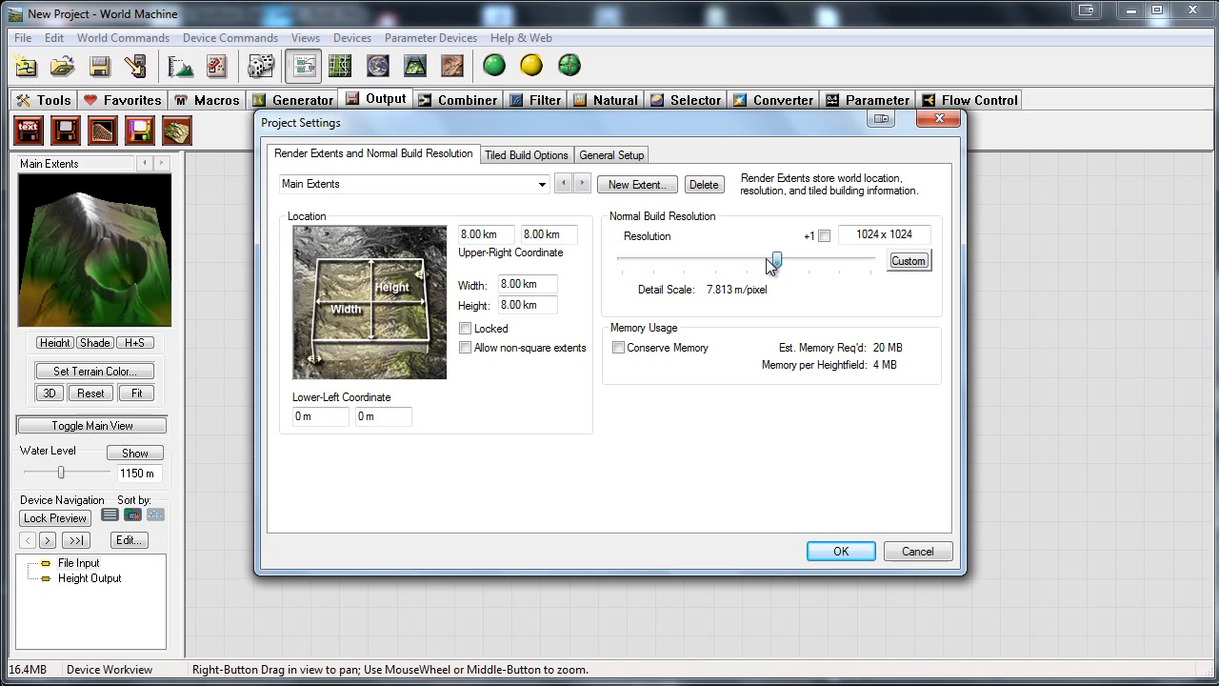
{"action": "left_click_drag", "start_coordinate": [774, 261], "coordinate": [804, 261]}
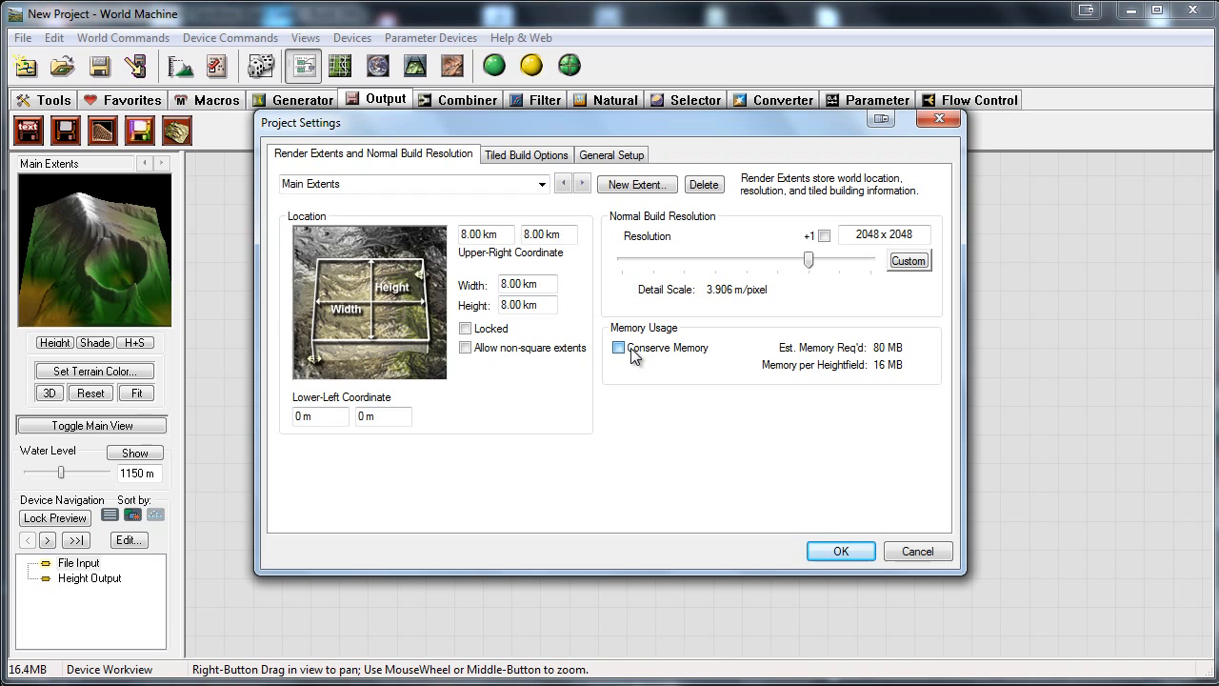
{"action": "left_click", "coordinate": [618, 346]}
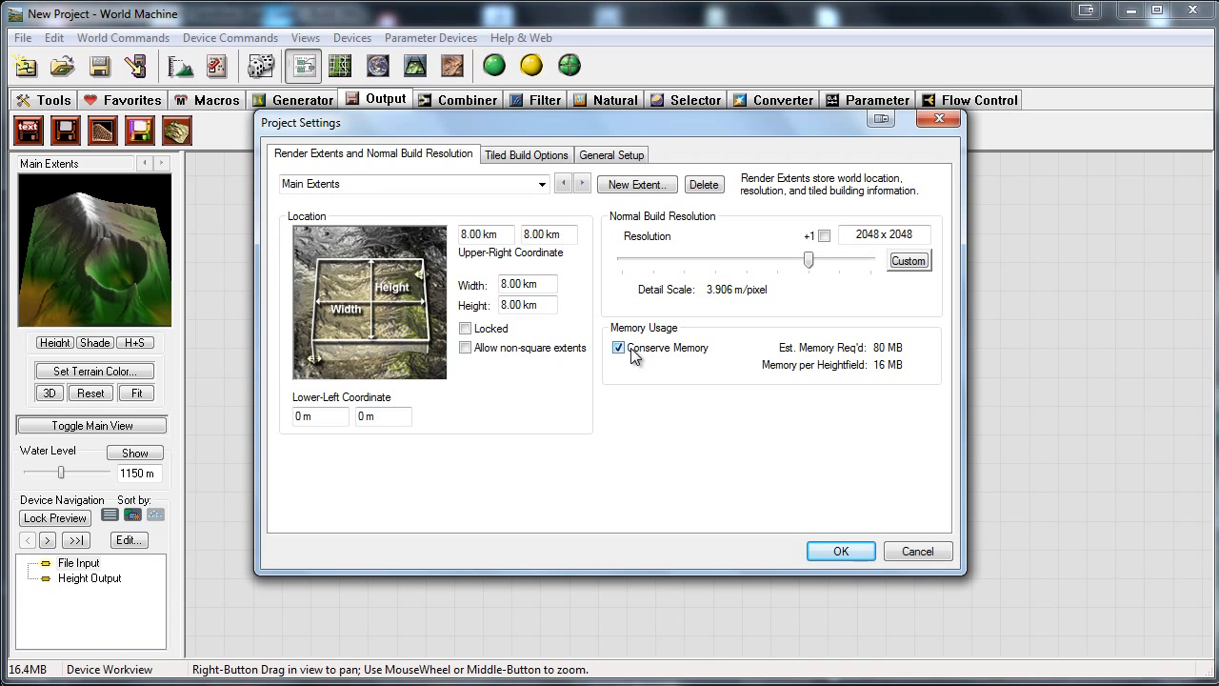
{"action": "left_click", "coordinate": [840, 550]}
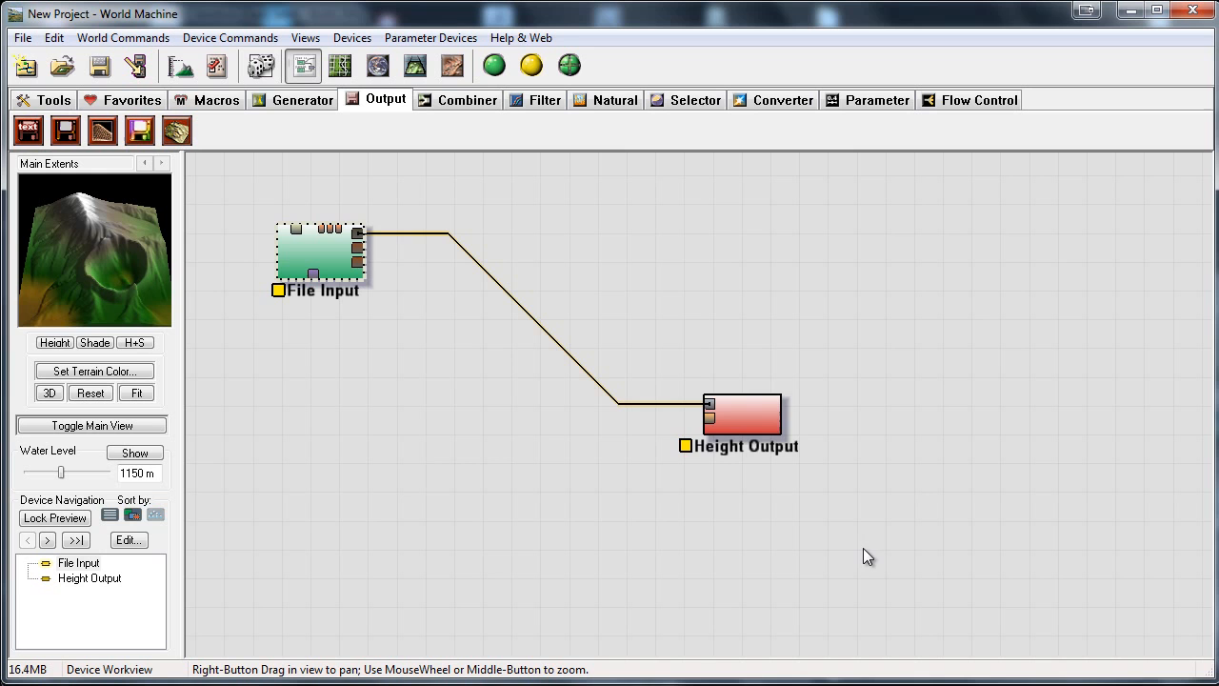
Step: Point the Height Output file to demoheight.pgm in the terraindemo folder
{"action": "left_click_drag", "start_coordinate": [741, 412], "coordinate": [740, 303]}
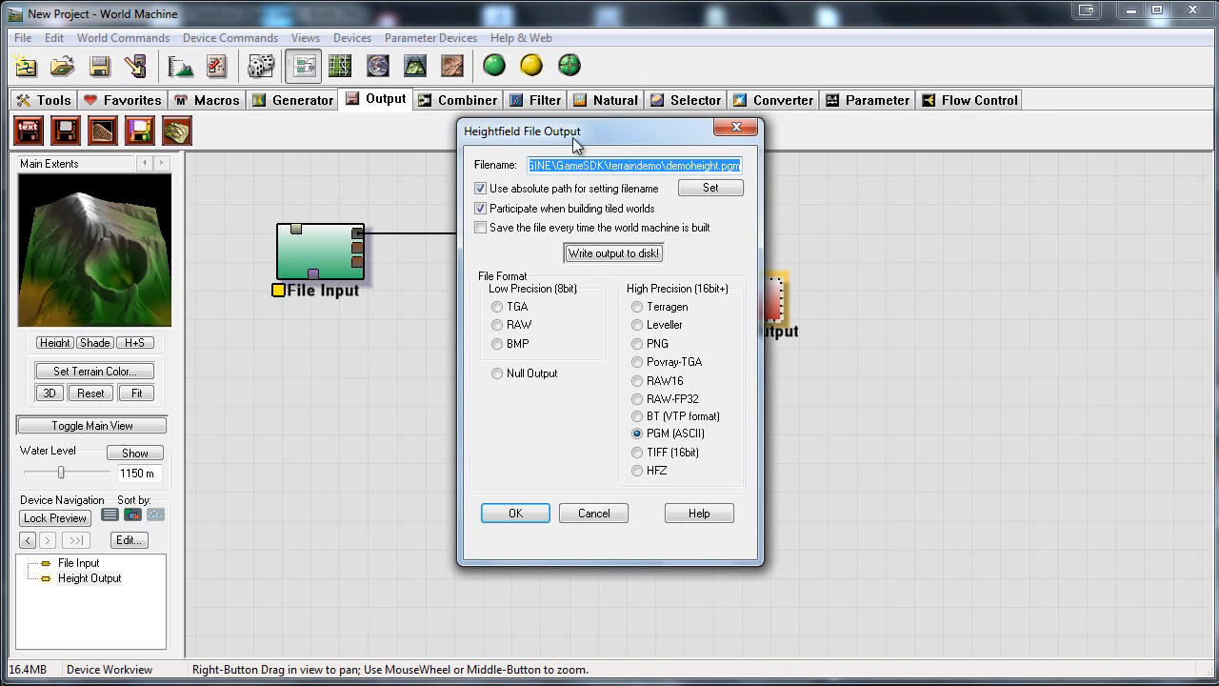
{"action": "left_click_drag", "start_coordinate": [574, 131], "coordinate": [893, 131]}
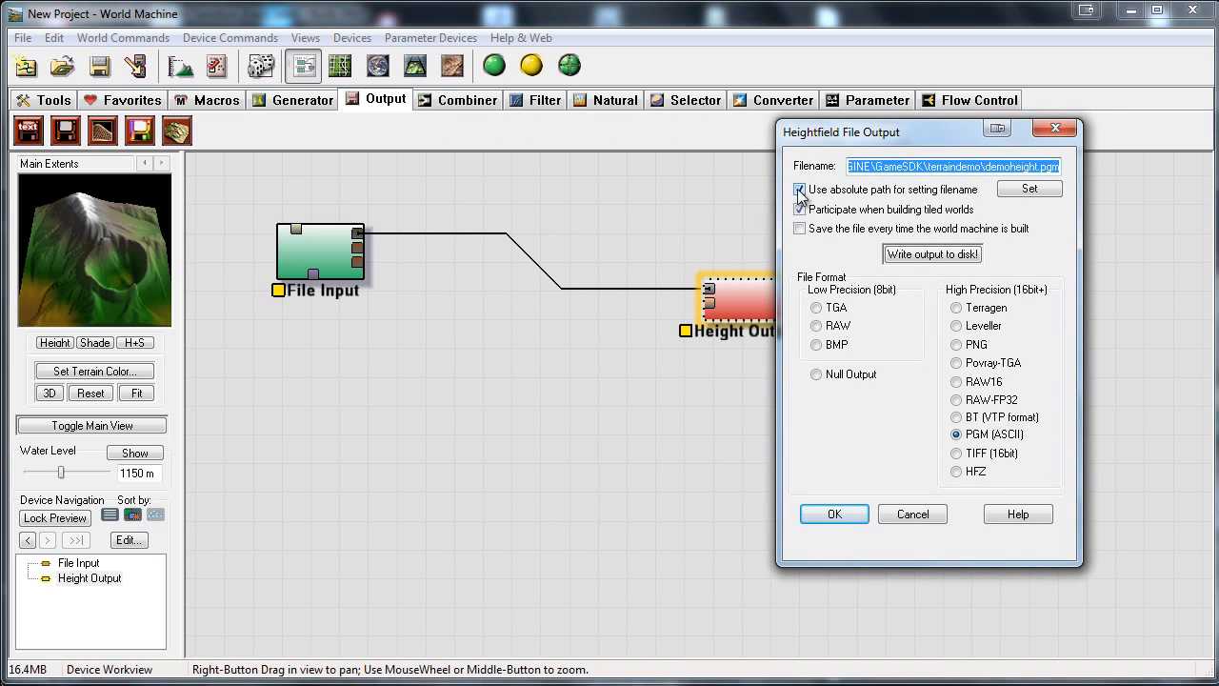
{"action": "left_click", "coordinate": [800, 209]}
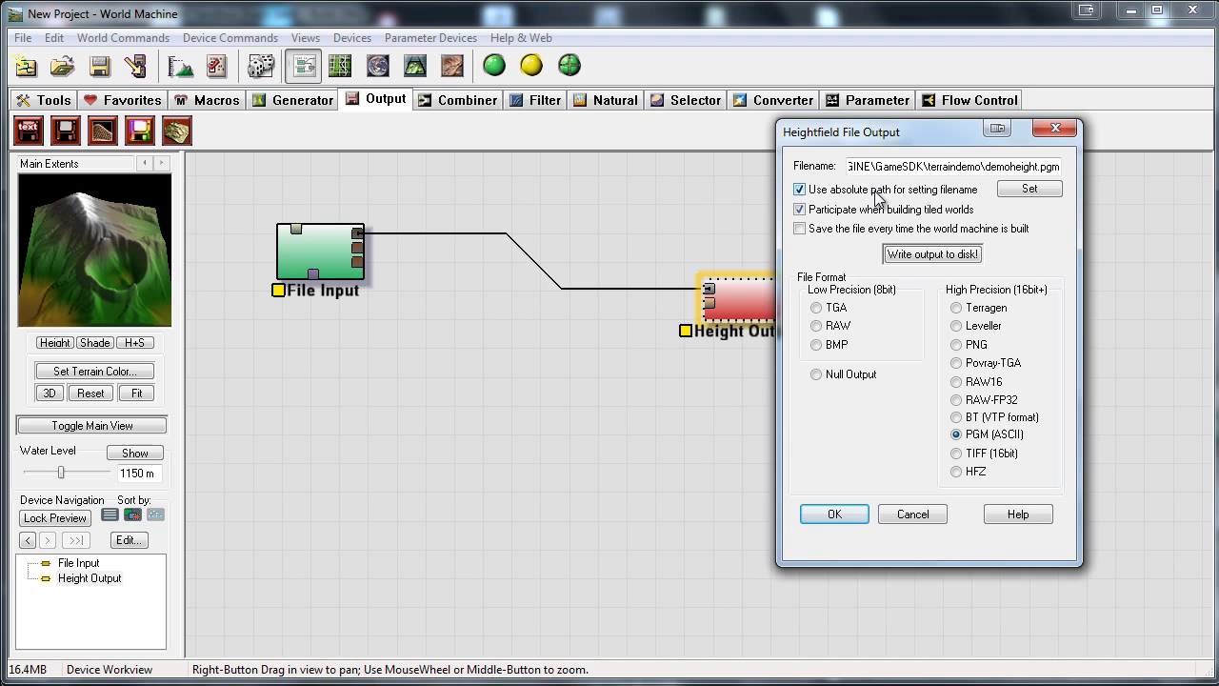
{"action": "left_click", "coordinate": [1029, 188]}
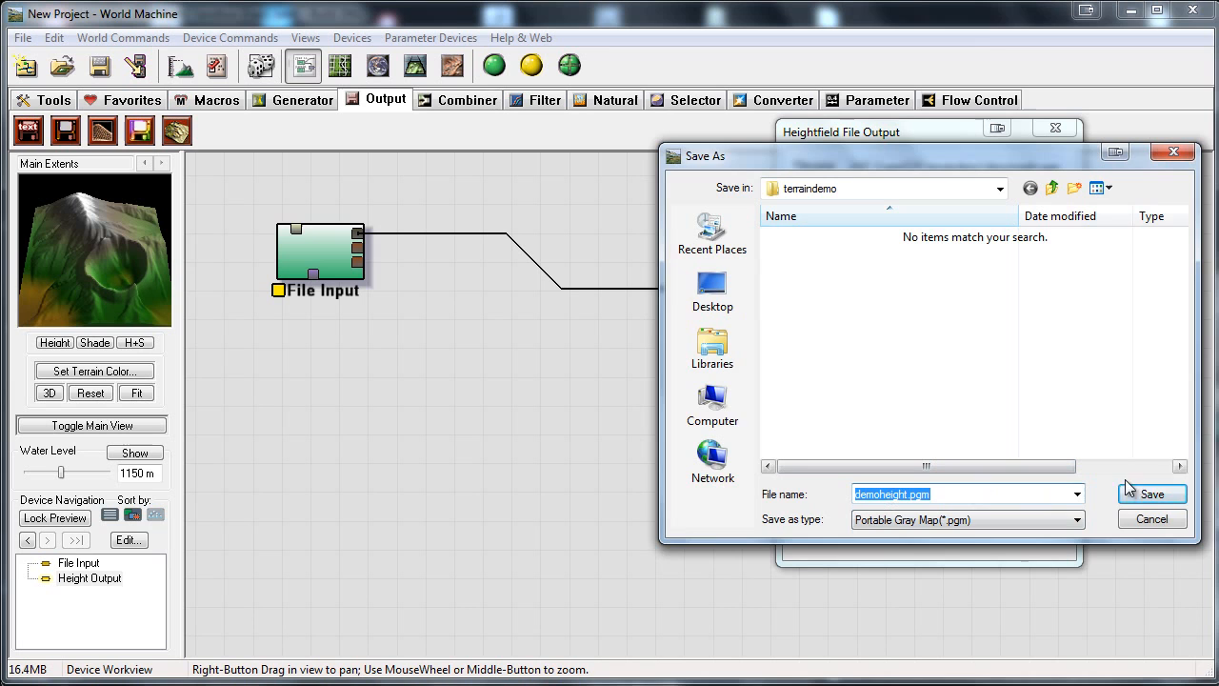
{"action": "left_click", "coordinate": [1152, 493]}
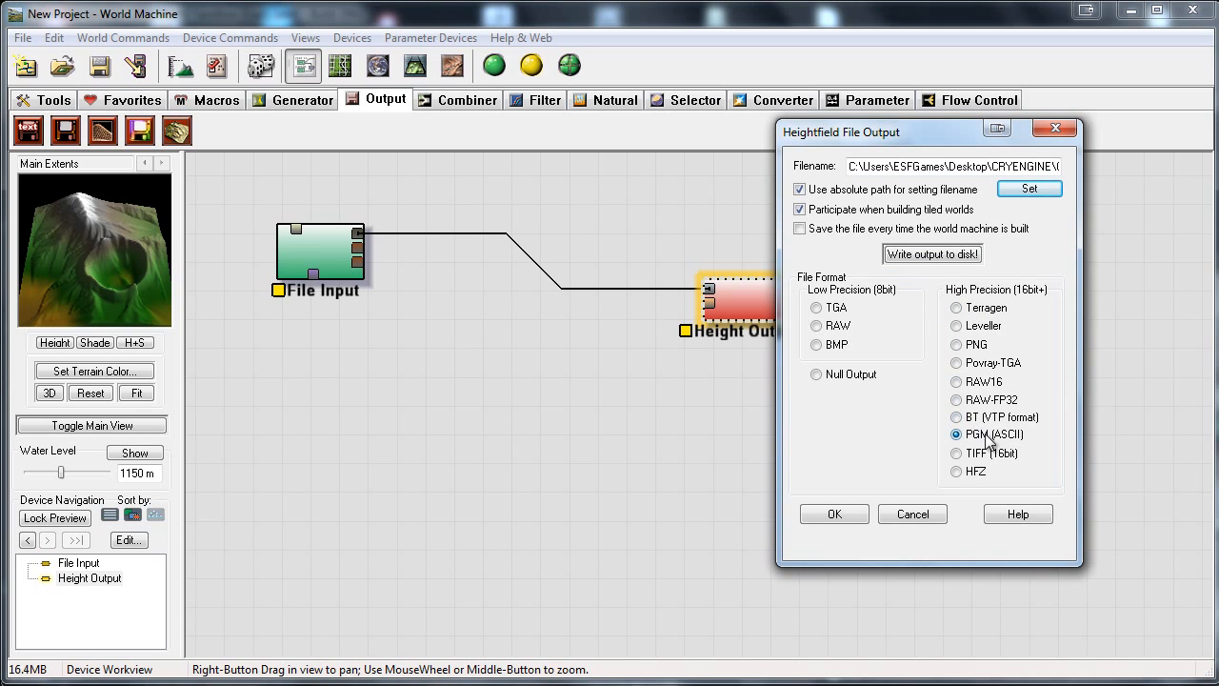
{"action": "mouse_move", "coordinate": [1026, 450]}
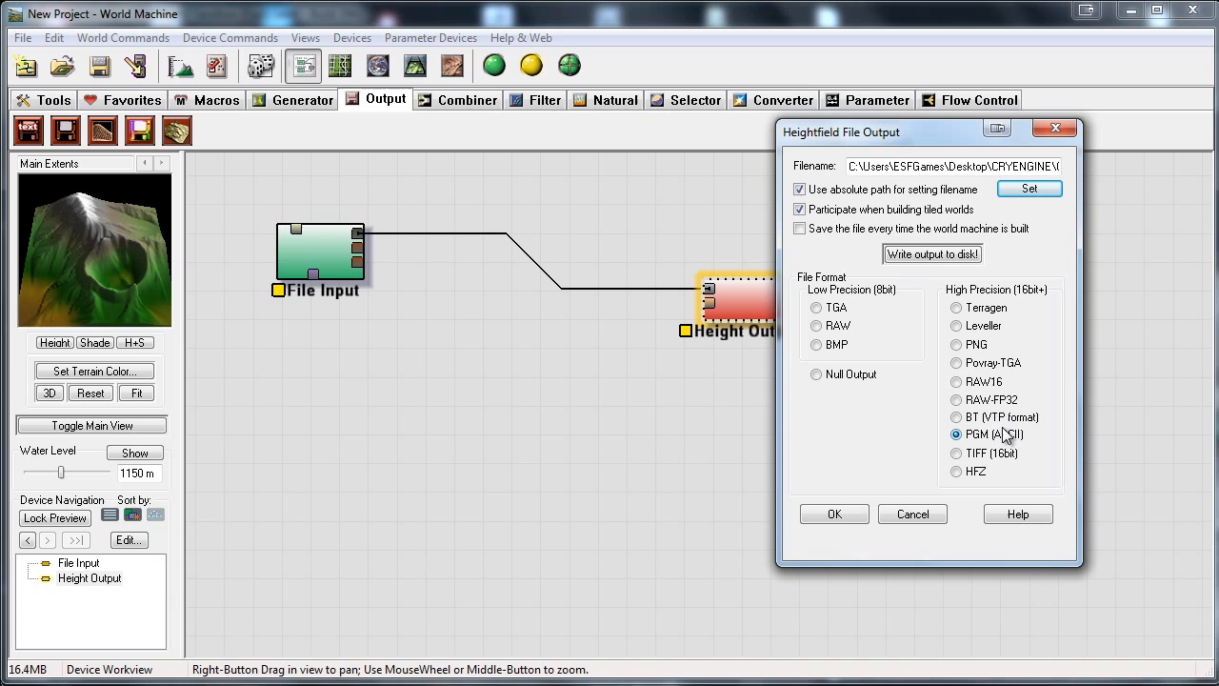
{"action": "mouse_move", "coordinate": [824, 493]}
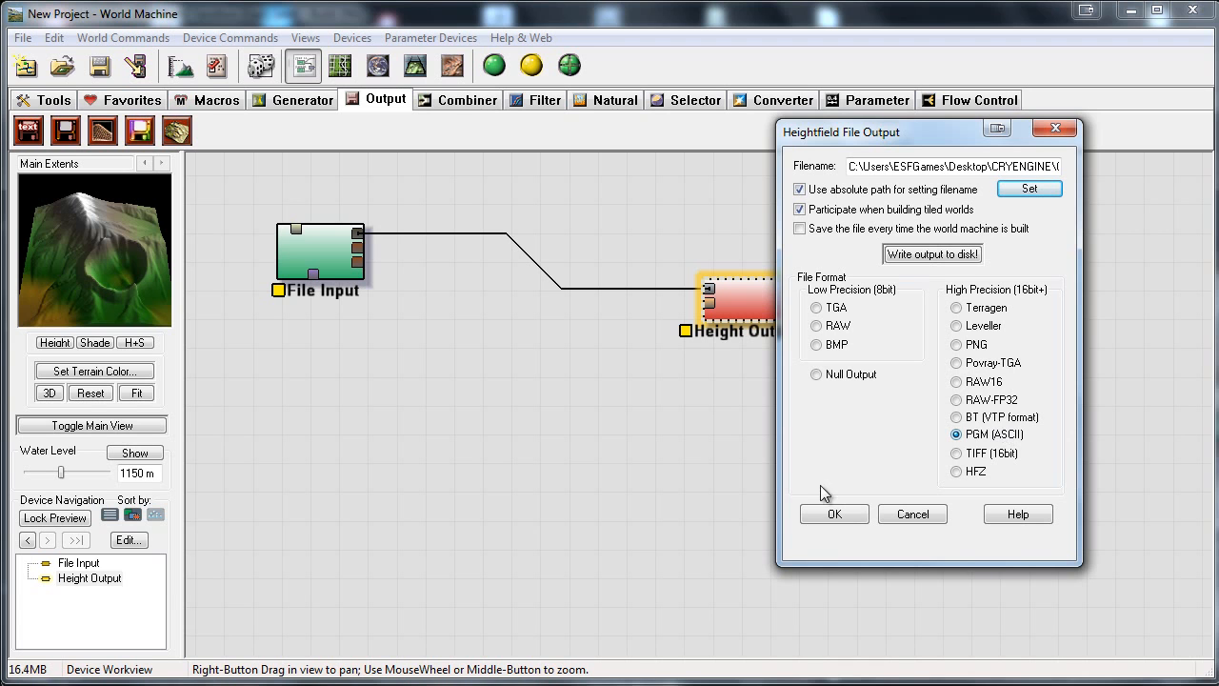
{"action": "mouse_move", "coordinate": [867, 494]}
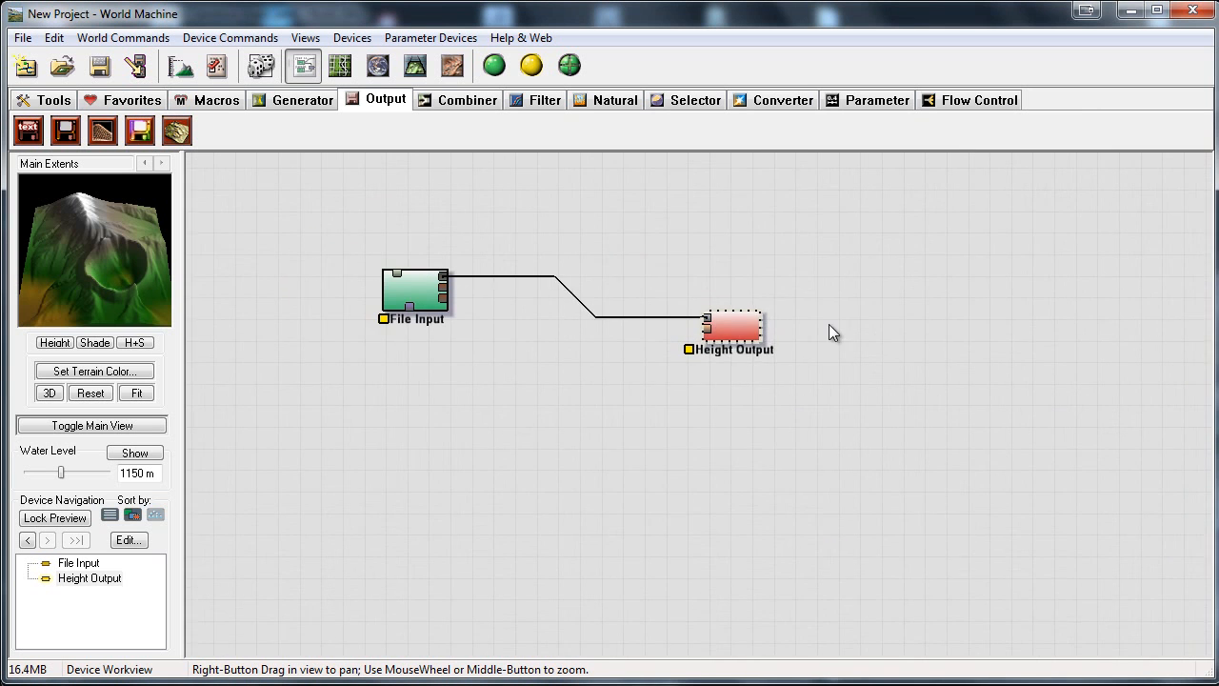
Step: Write demoheight.pgm to disk in PGM (ASCII) format, acknowledge success, and close Height Output
{"action": "double_click", "coordinate": [731, 329]}
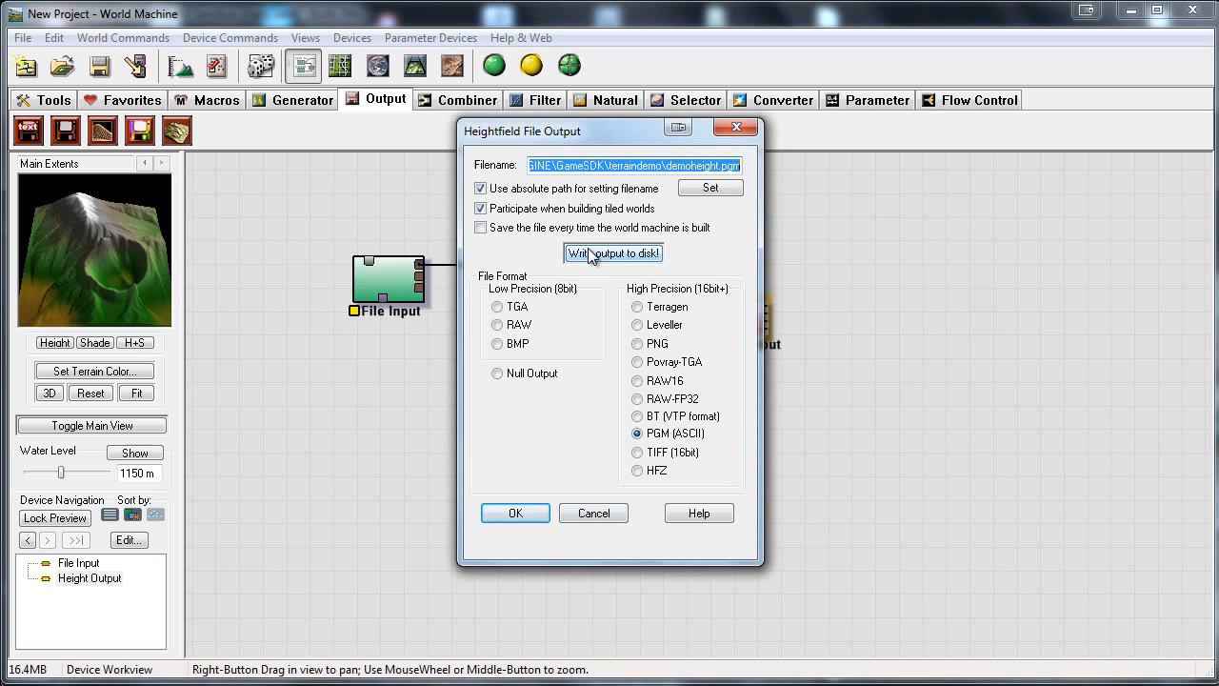
{"action": "left_click", "coordinate": [612, 254]}
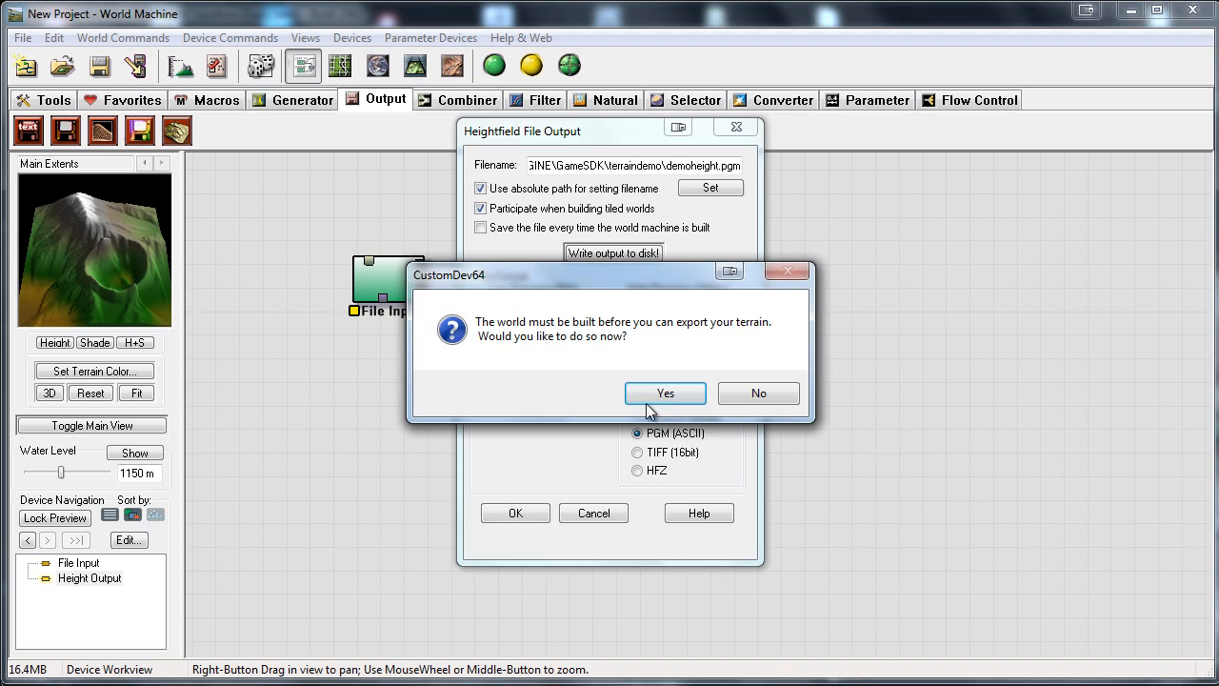
{"action": "left_click", "coordinate": [758, 392]}
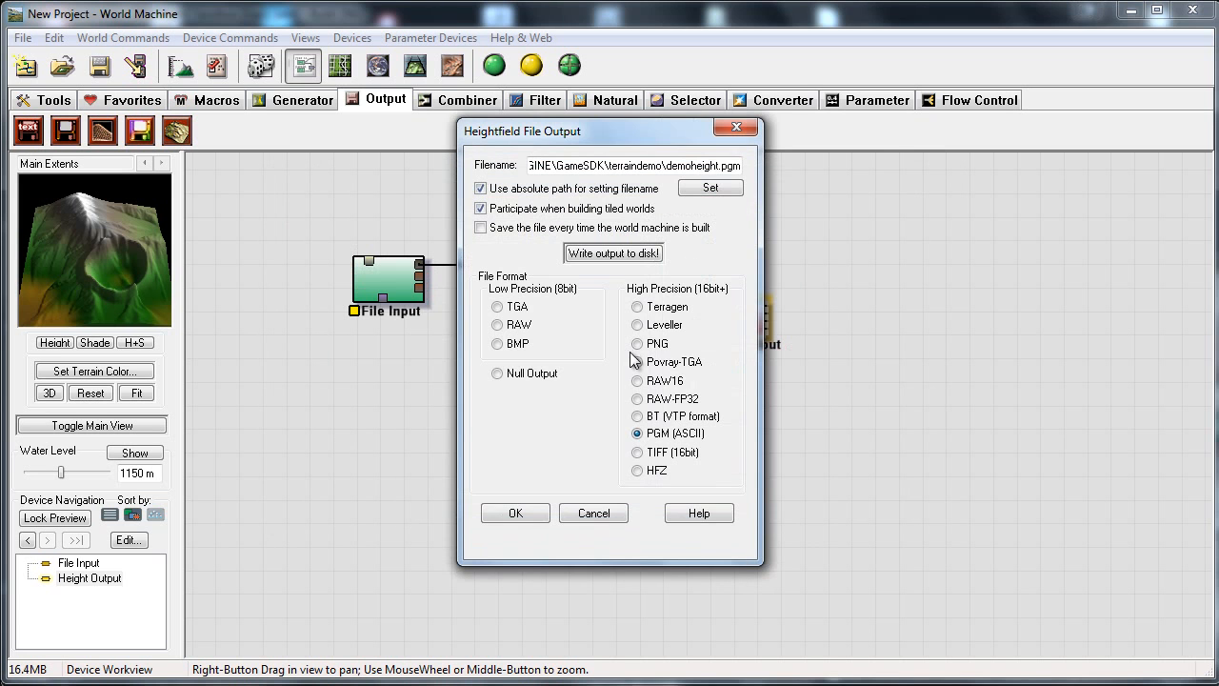
{"action": "left_click", "coordinate": [612, 252]}
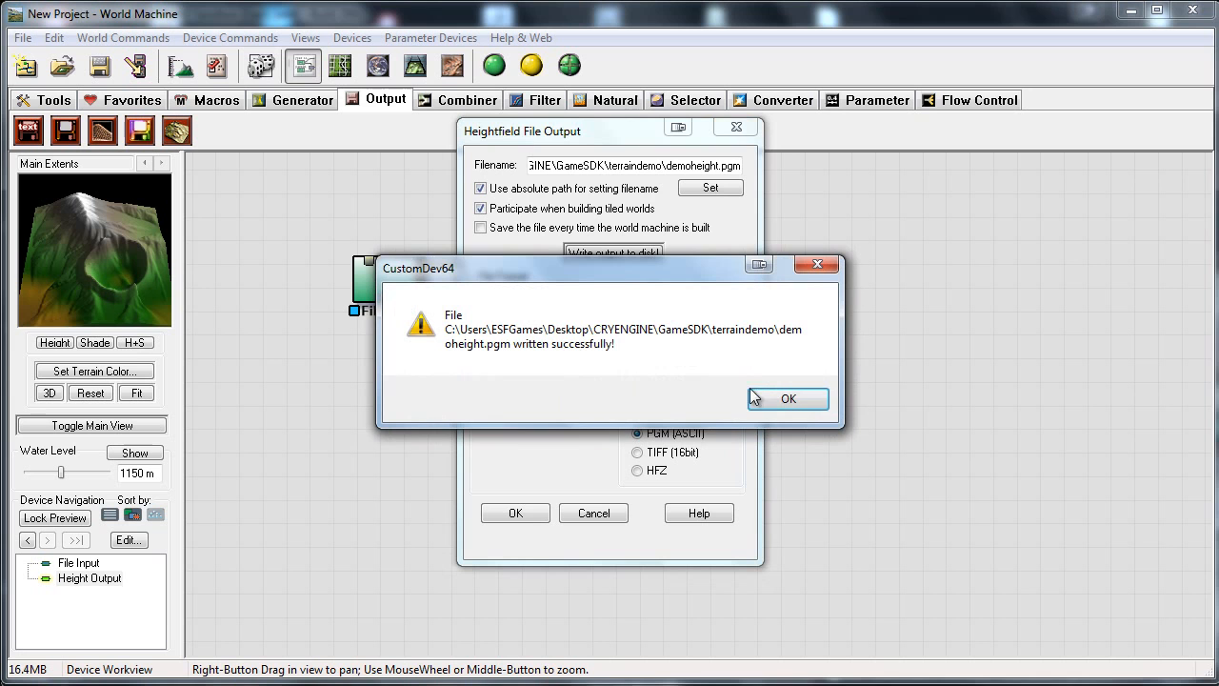
{"action": "left_click", "coordinate": [787, 398]}
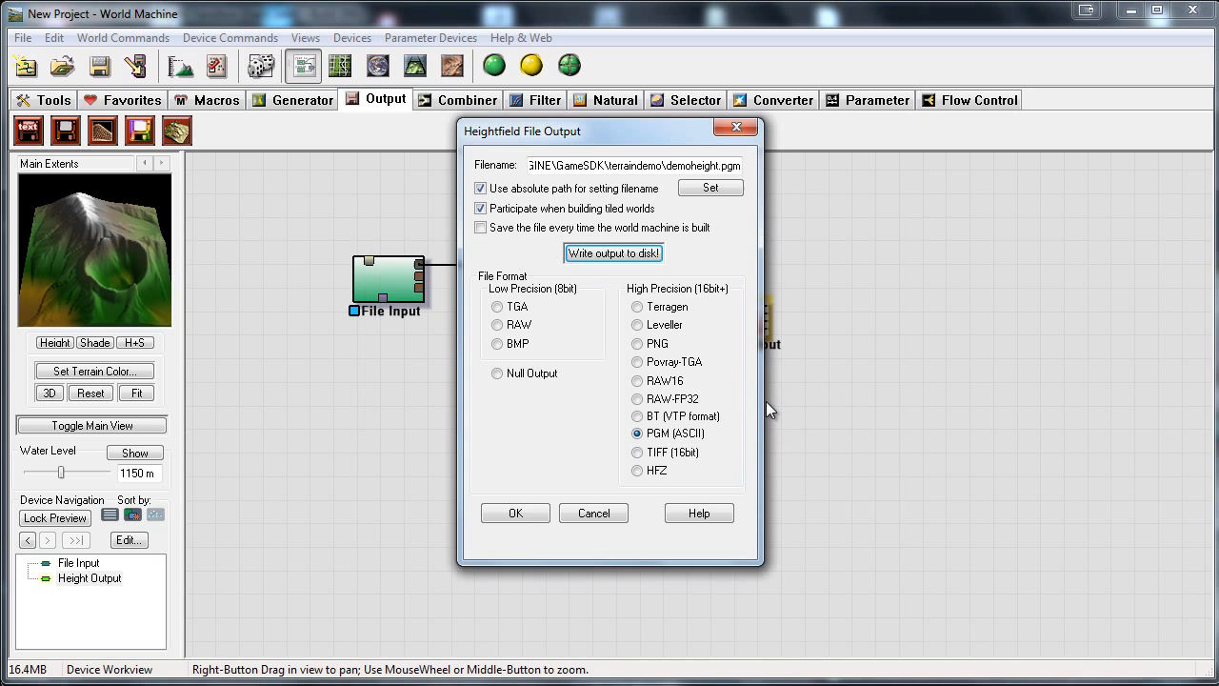
{"action": "left_click", "coordinate": [514, 513]}
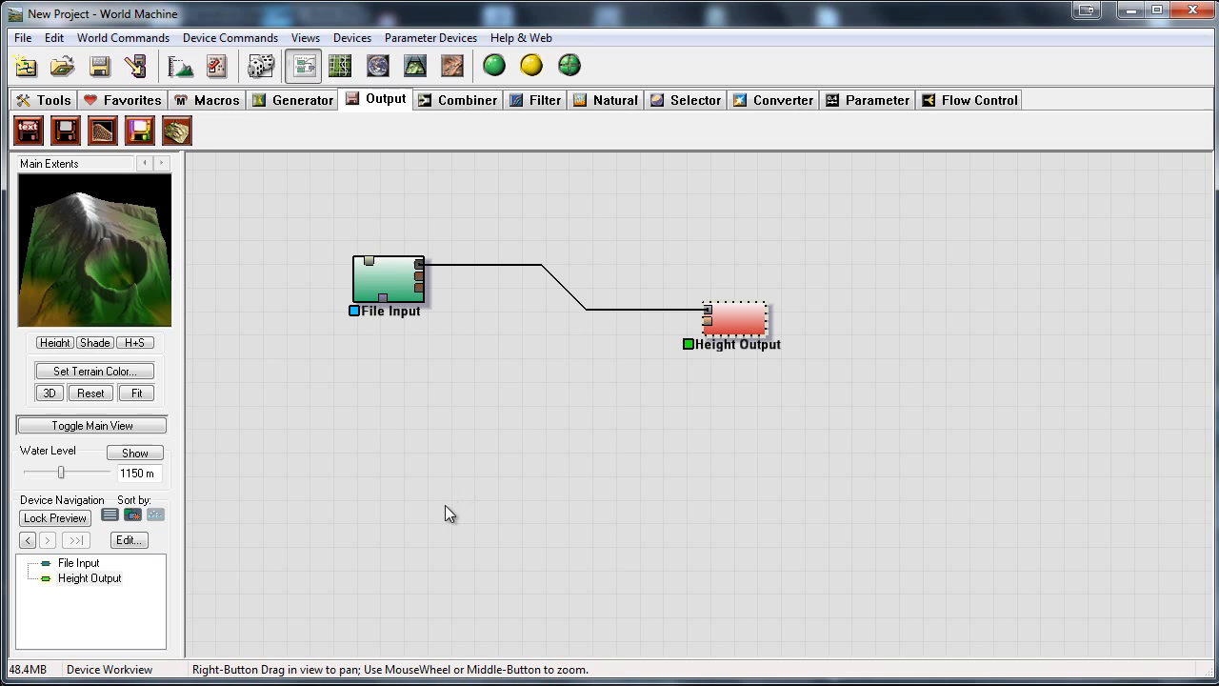
Step: Add an Extended Overlay macro fed by File Input, then close its settings window
{"action": "left_click_drag", "start_coordinate": [734, 315], "coordinate": [733, 329]}
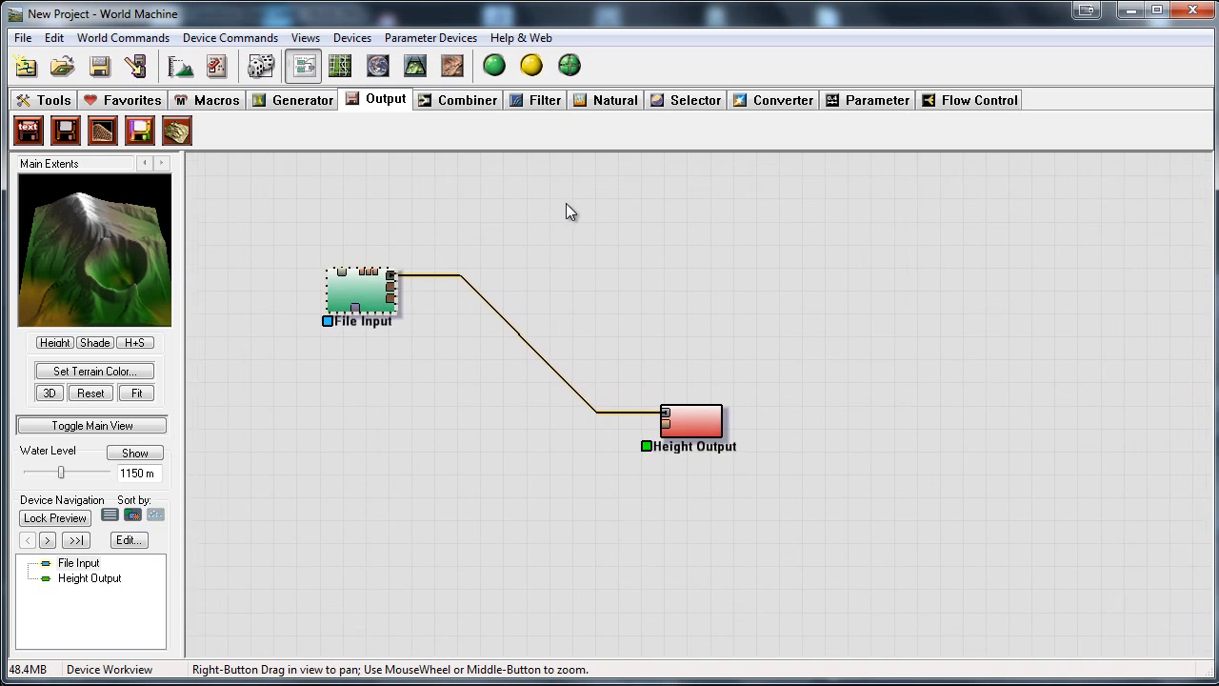
{"action": "left_click", "coordinate": [410, 246]}
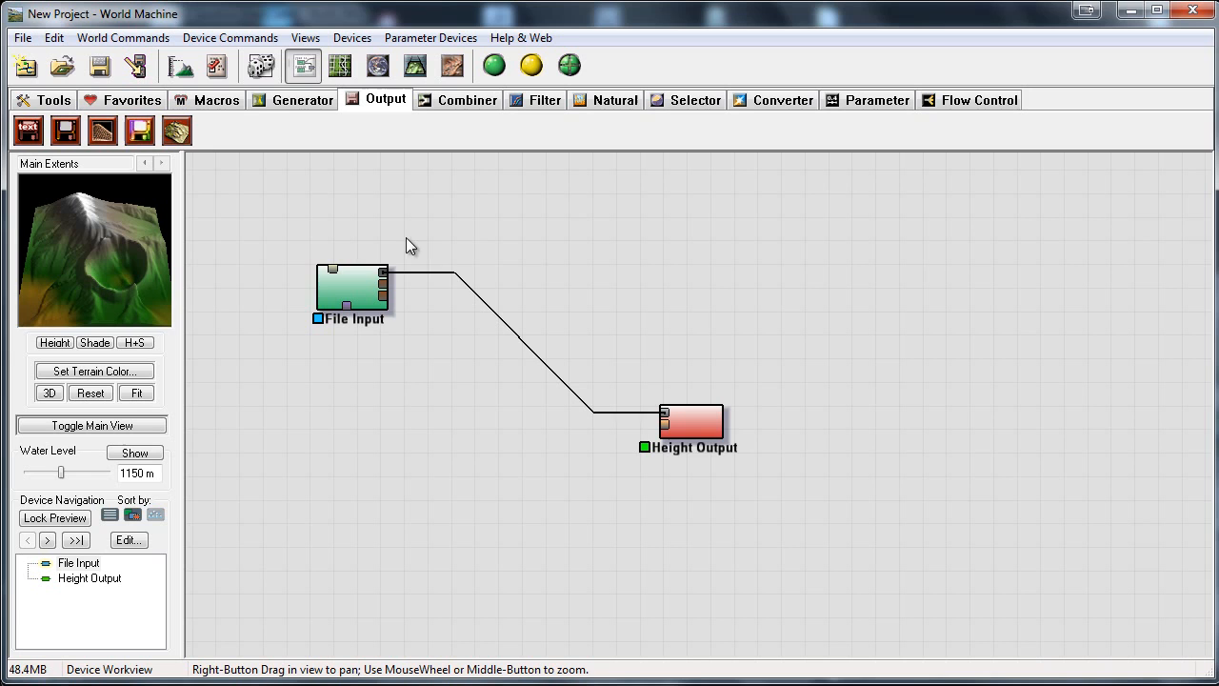
{"action": "mouse_move", "coordinate": [292, 99]}
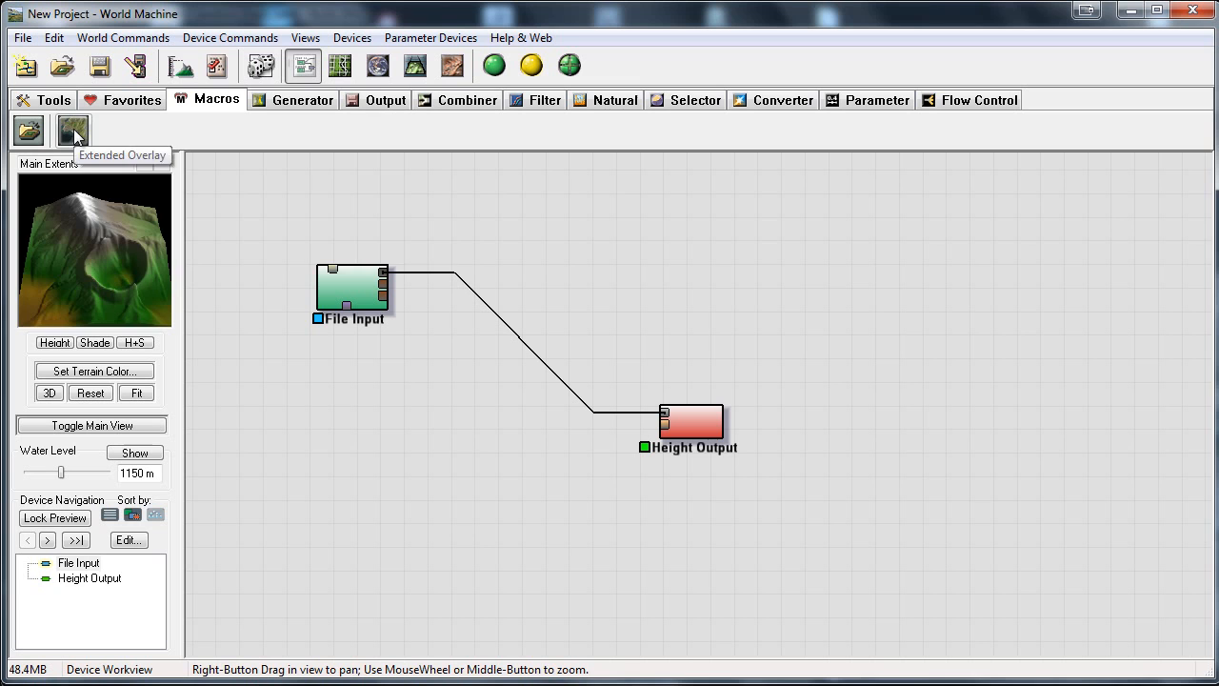
{"action": "left_click", "coordinate": [73, 131]}
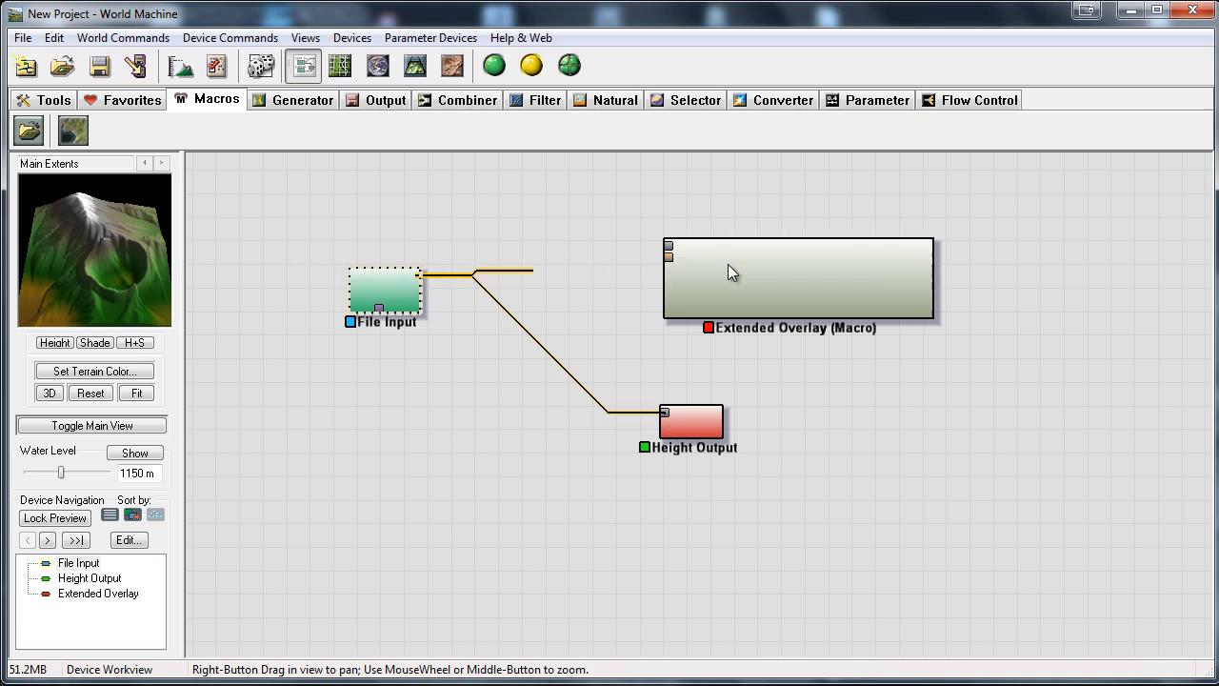
{"action": "double_click", "coordinate": [798, 278]}
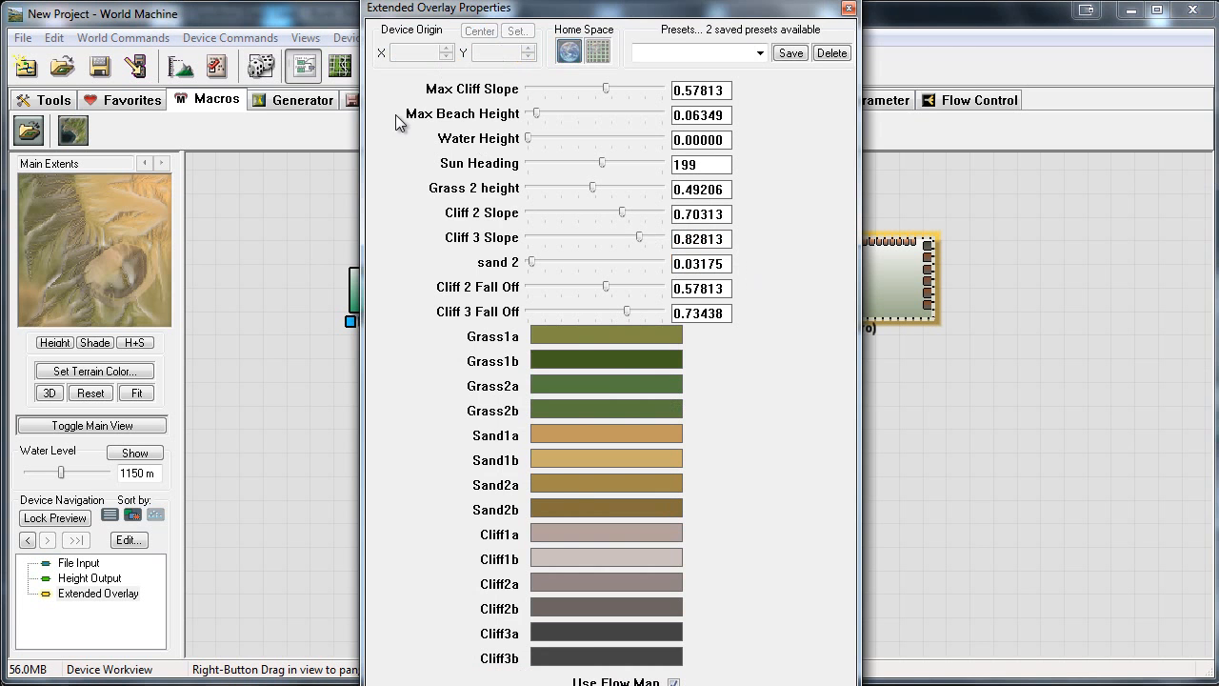
{"action": "left_click", "coordinate": [846, 8]}
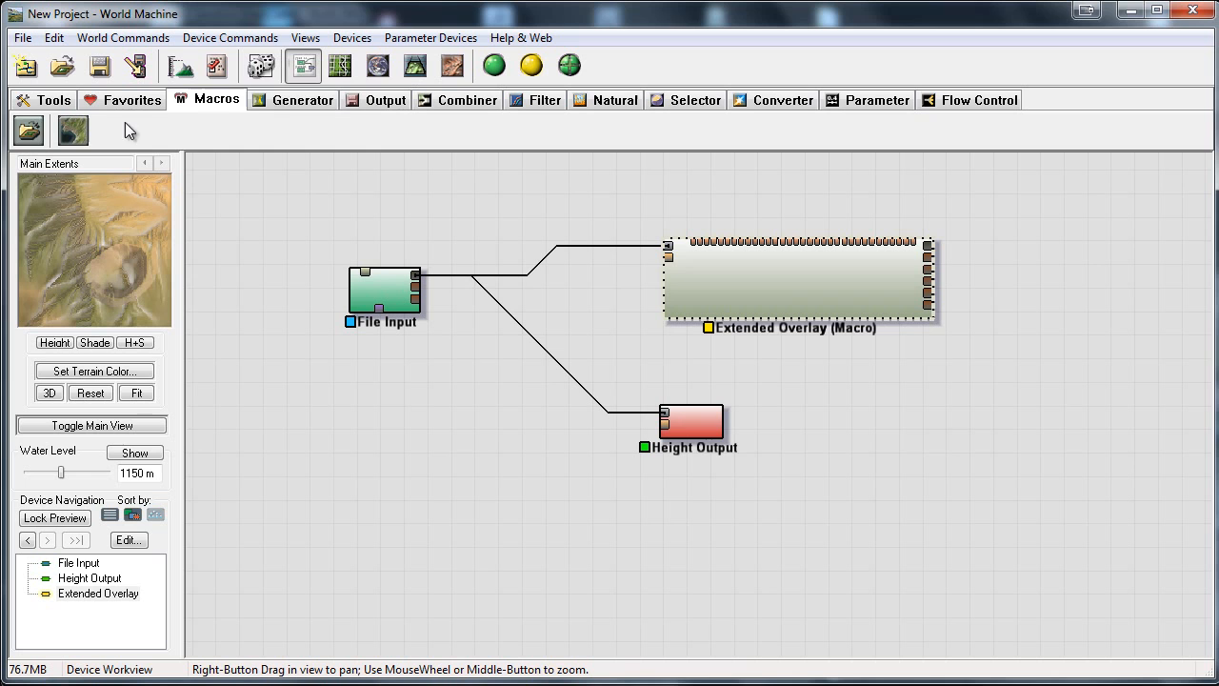
Step: Check the textured crater in the Overlay View and place a Bitmap Output device
{"action": "left_click", "coordinate": [385, 99]}
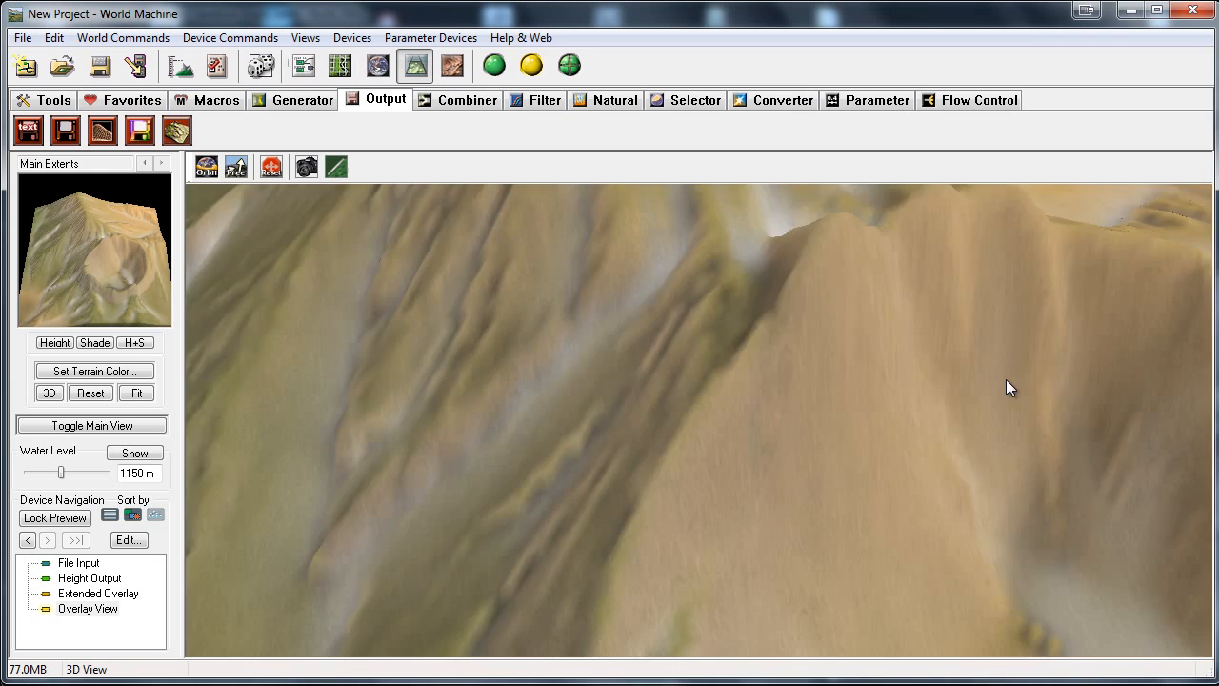
{"action": "left_click", "coordinate": [302, 65]}
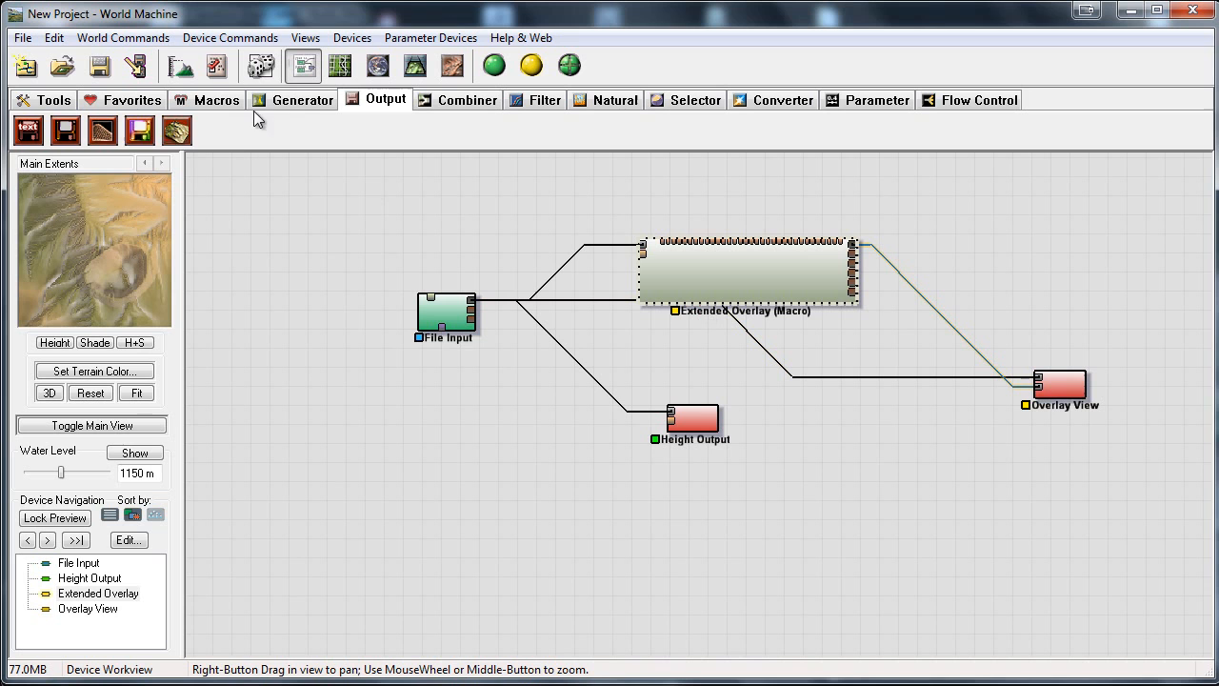
{"action": "left_click", "coordinate": [140, 131]}
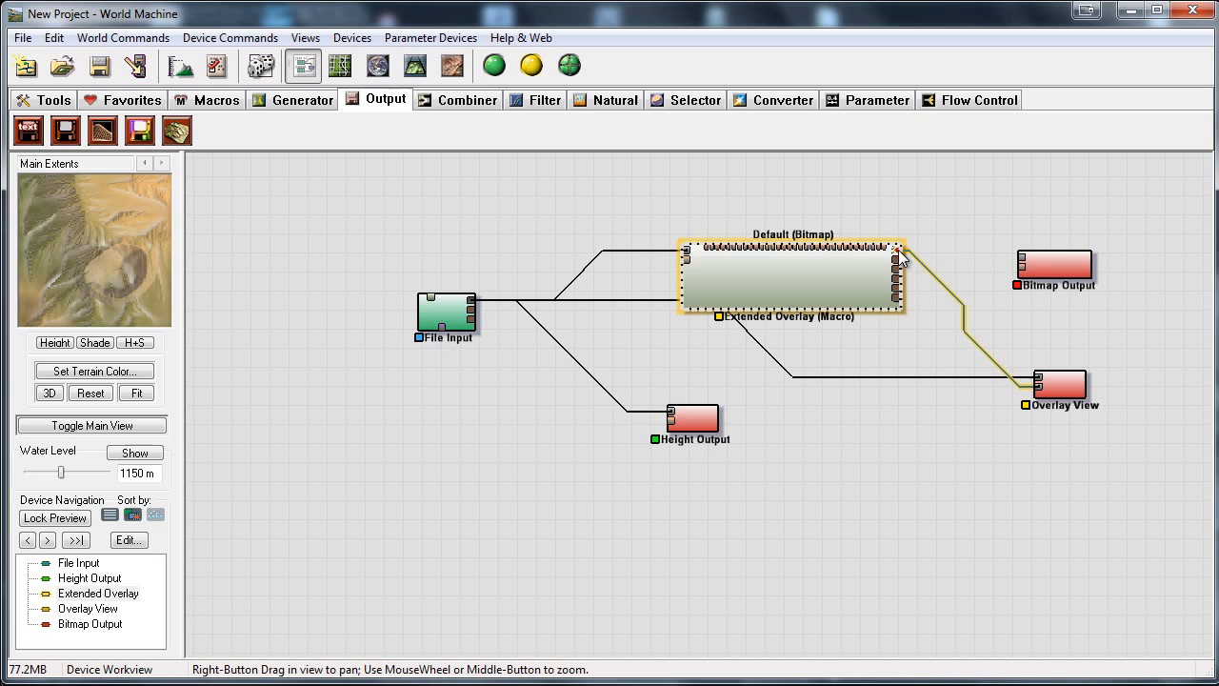
Step: Set the Bitmap Output file format to BMP (8 bits/channel)
{"action": "double_click", "coordinate": [1054, 263]}
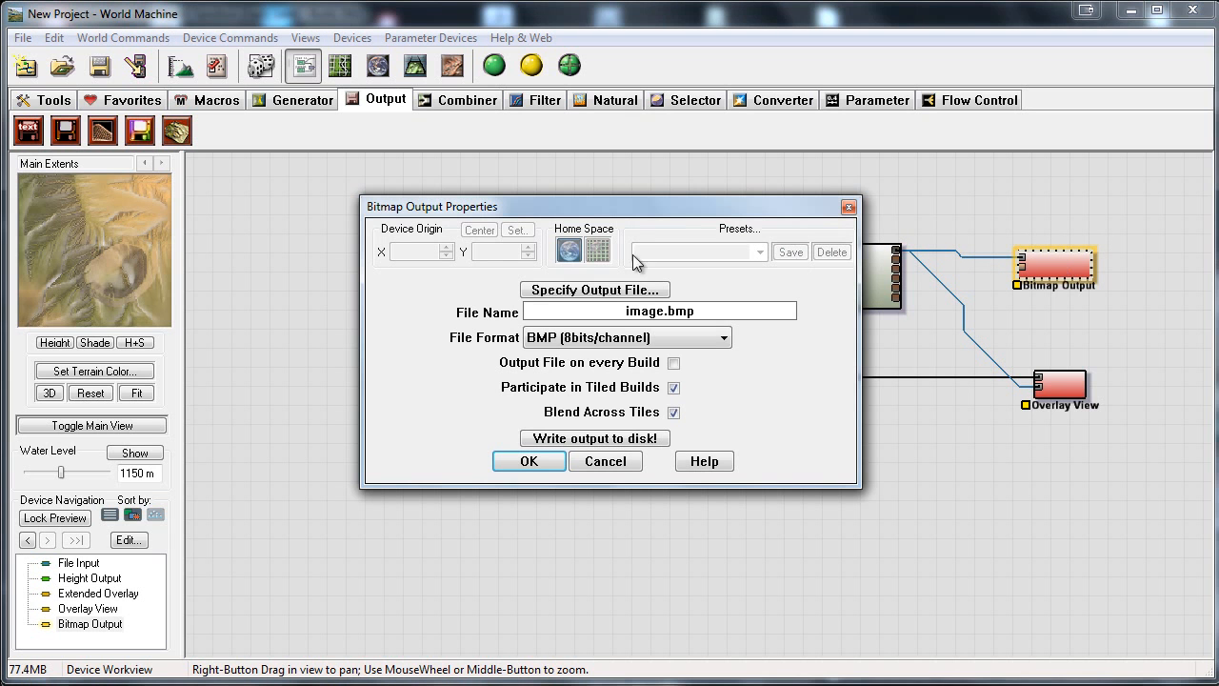
{"action": "left_click", "coordinate": [721, 337]}
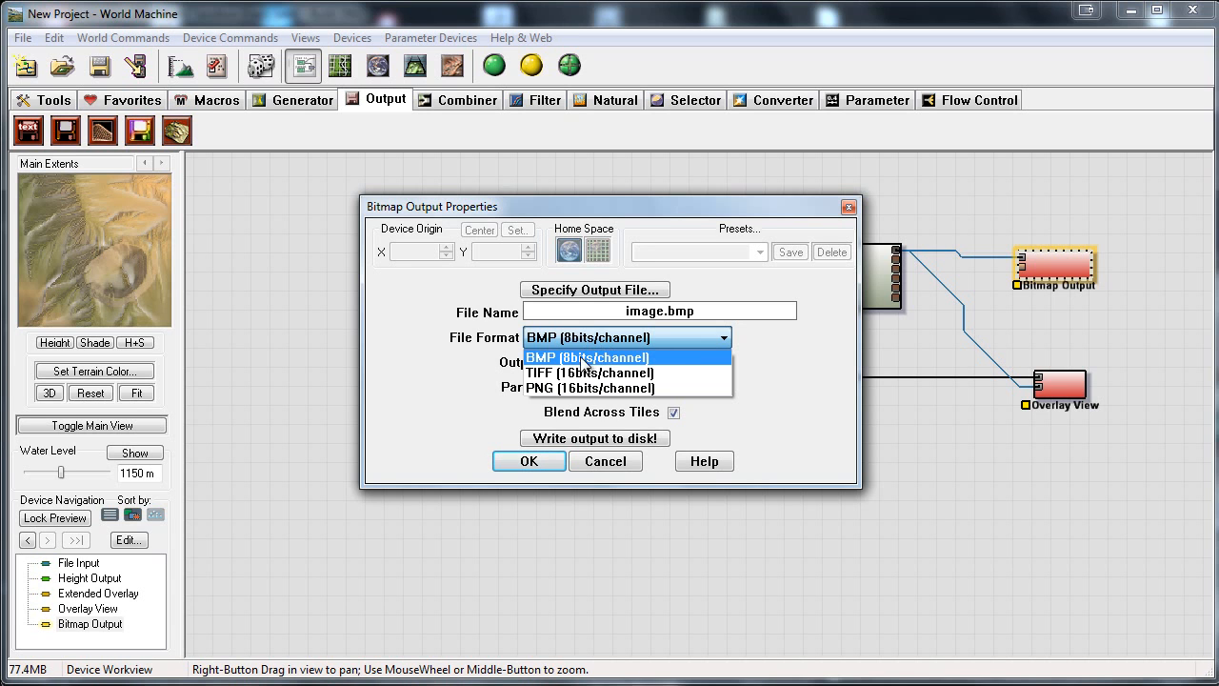
{"action": "left_click", "coordinate": [585, 356]}
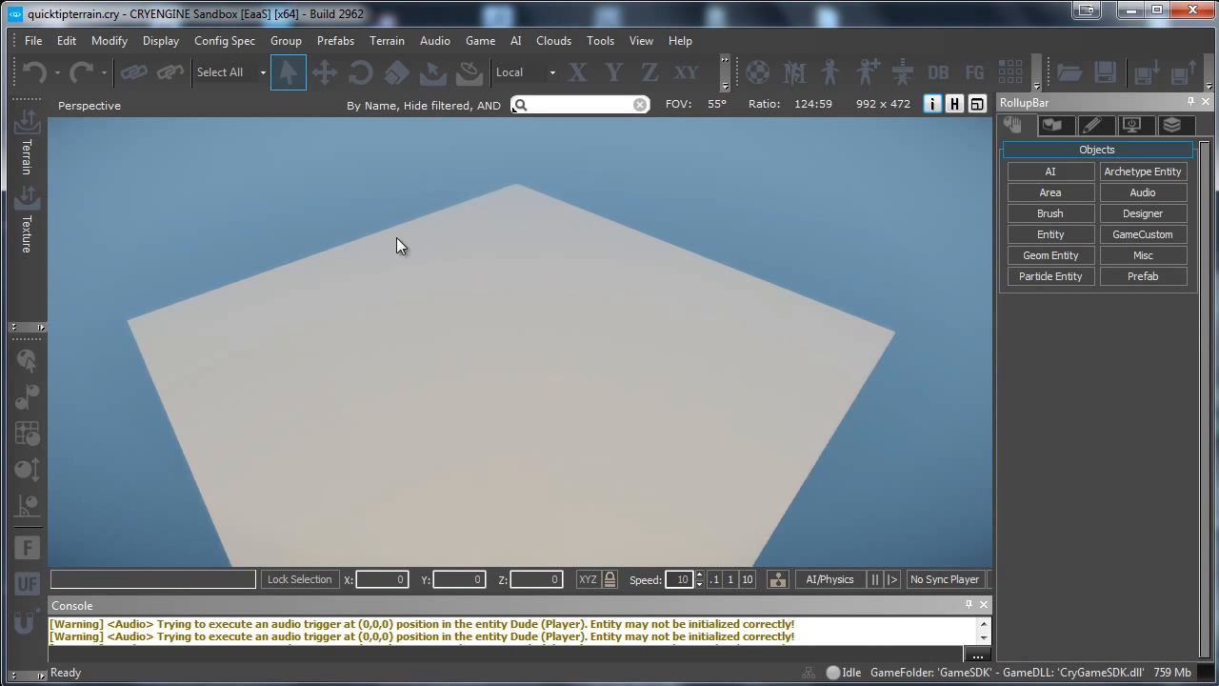
Step: Import demoheight.pgm from GameSDK/terraindemo as the heightmap, accepting the clipping prompt
{"action": "left_click_drag", "start_coordinate": [399, 246], "coordinate": [557, 241]}
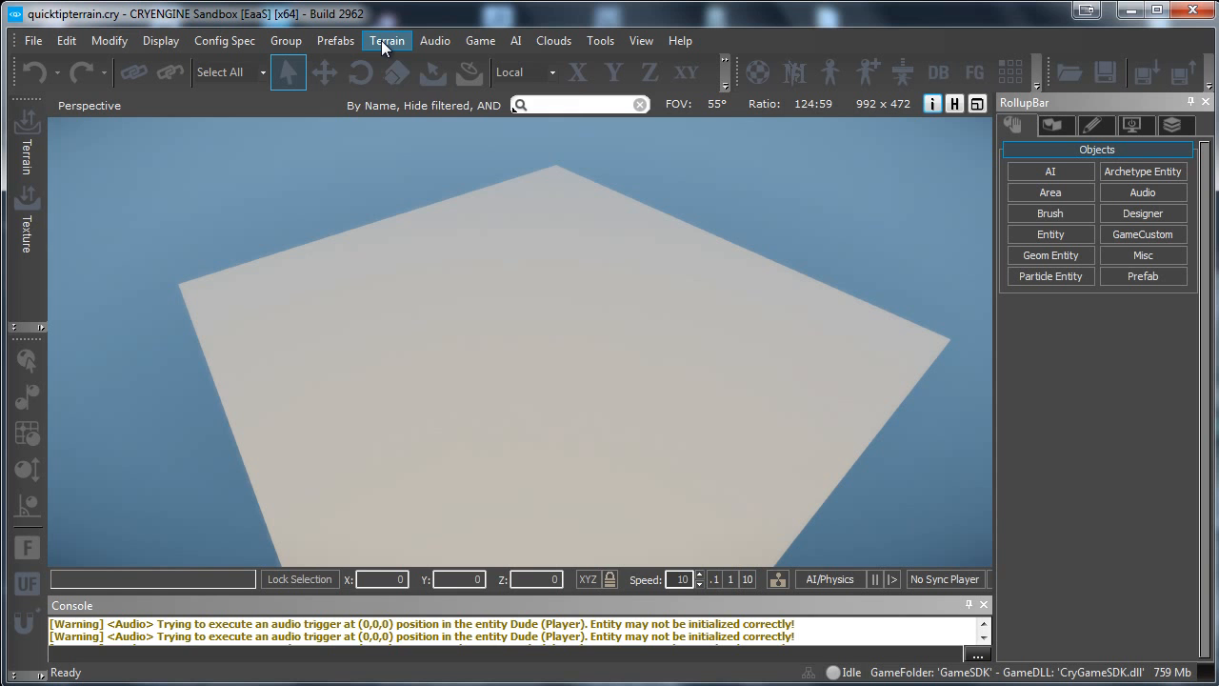
{"action": "left_click", "coordinate": [387, 40]}
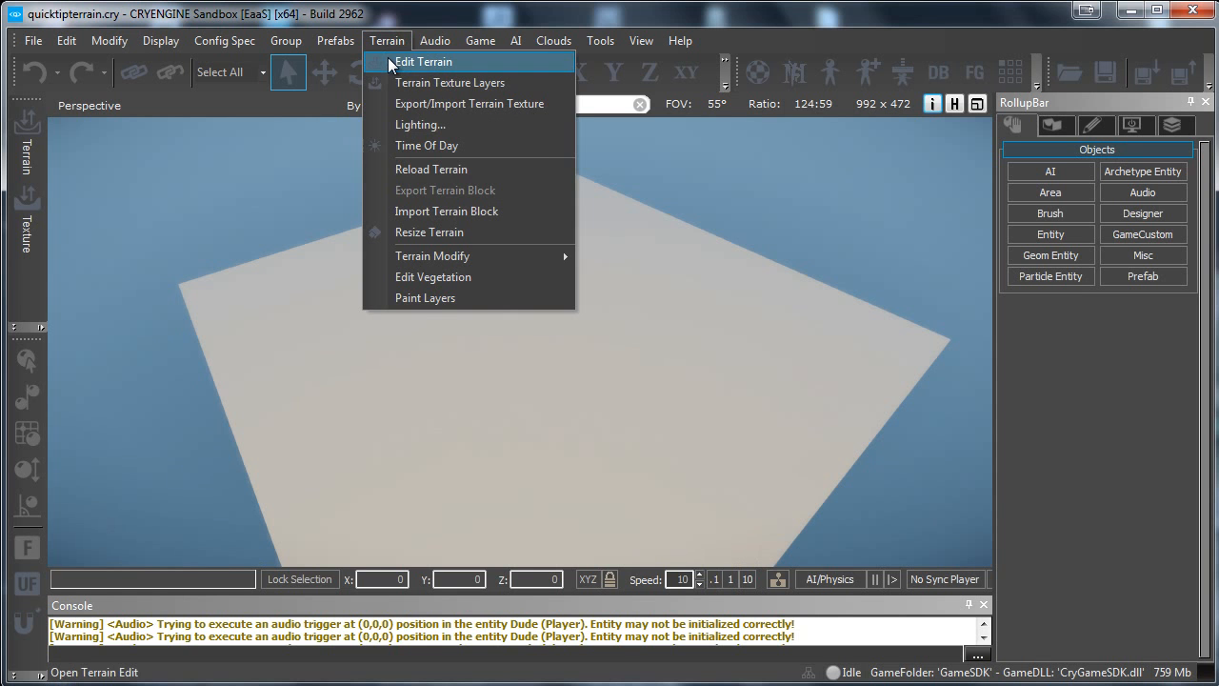
{"action": "left_click", "coordinate": [422, 61]}
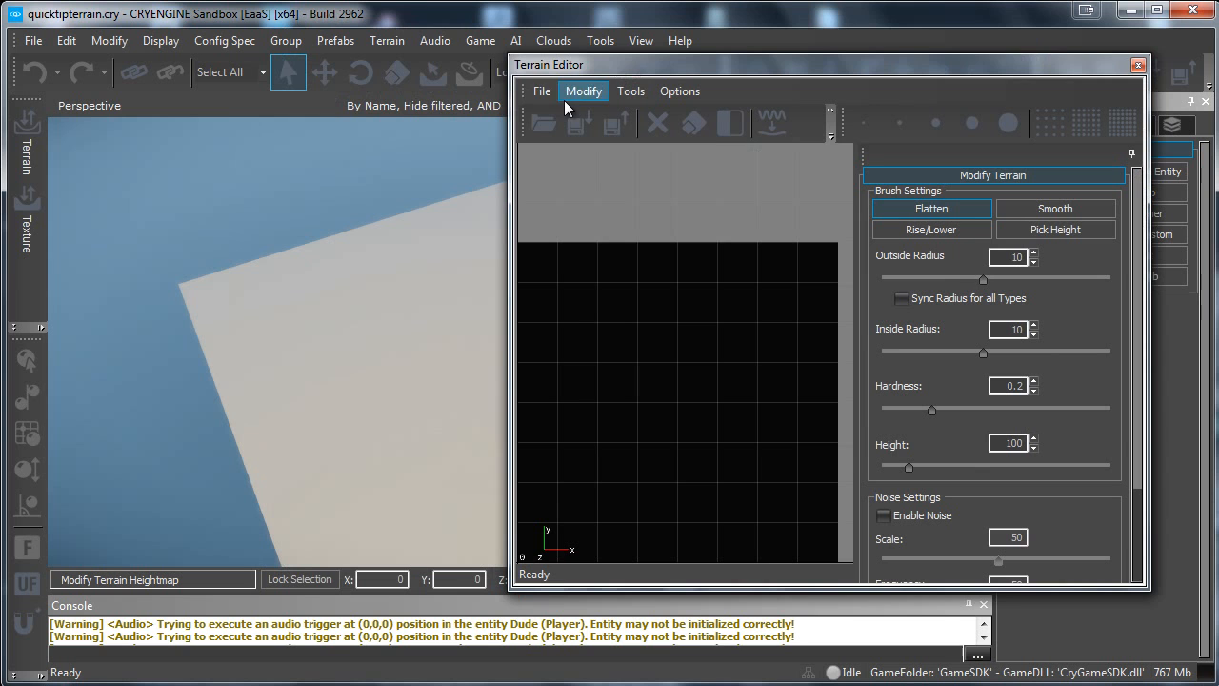
{"action": "mouse_move", "coordinate": [569, 91]}
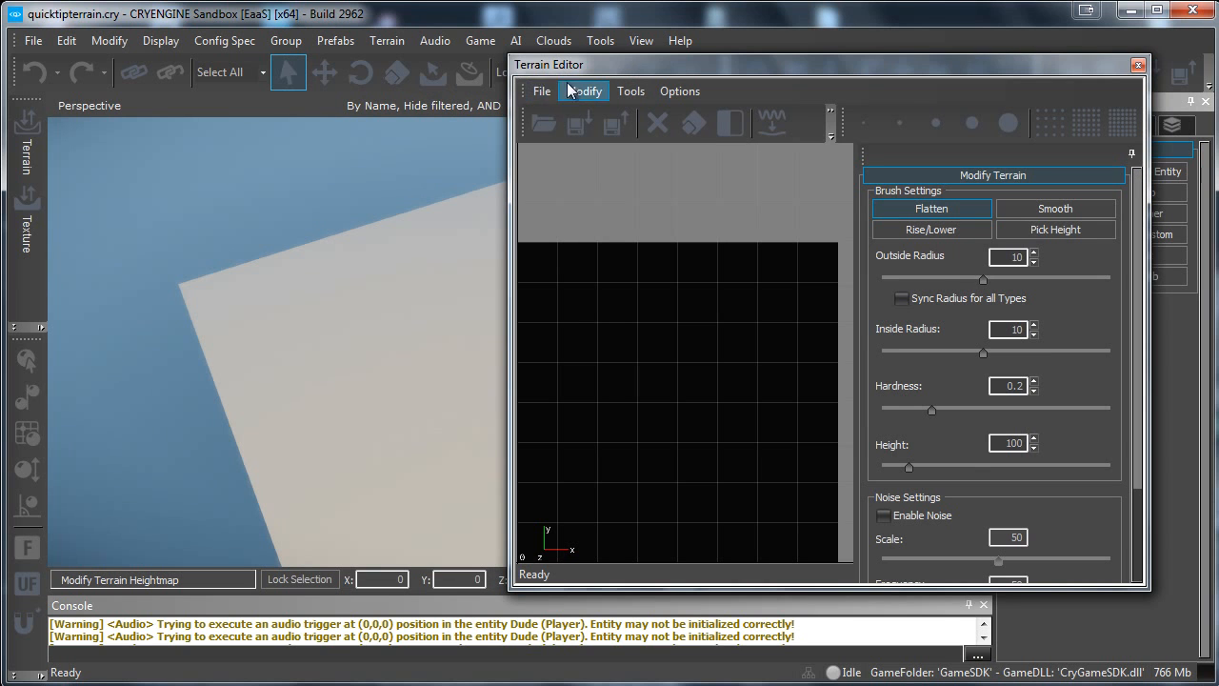
{"action": "left_click", "coordinate": [541, 91]}
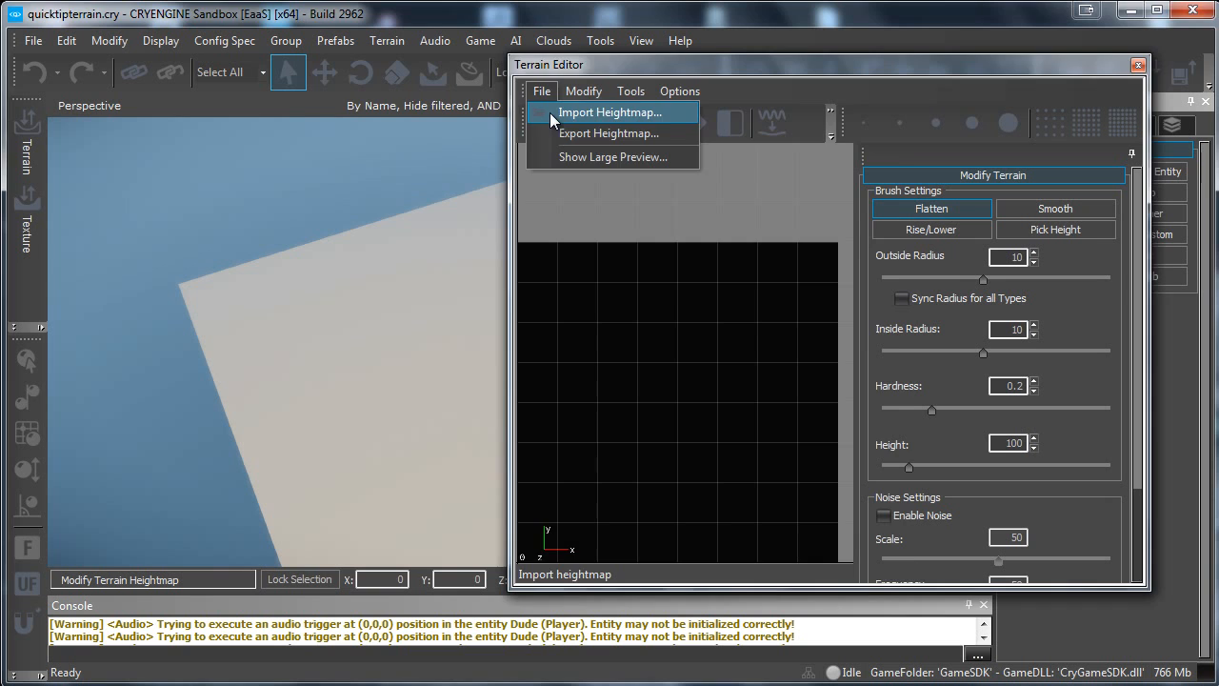
{"action": "left_click", "coordinate": [608, 111]}
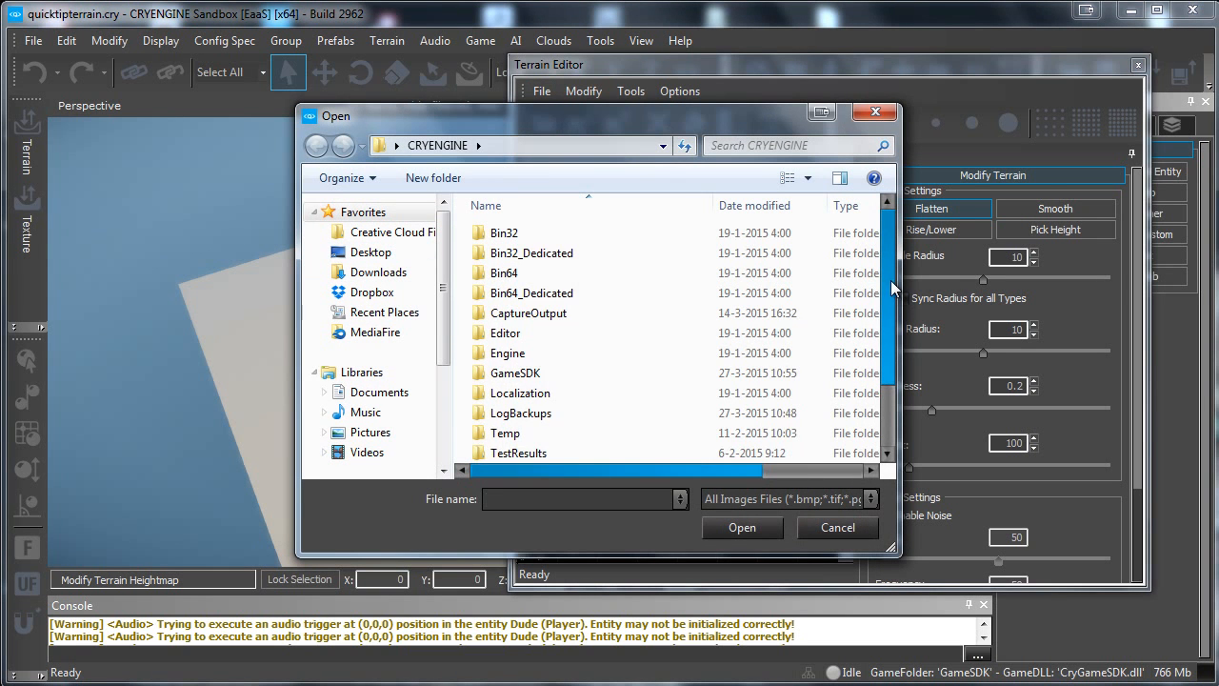
{"action": "double_click", "coordinate": [514, 373]}
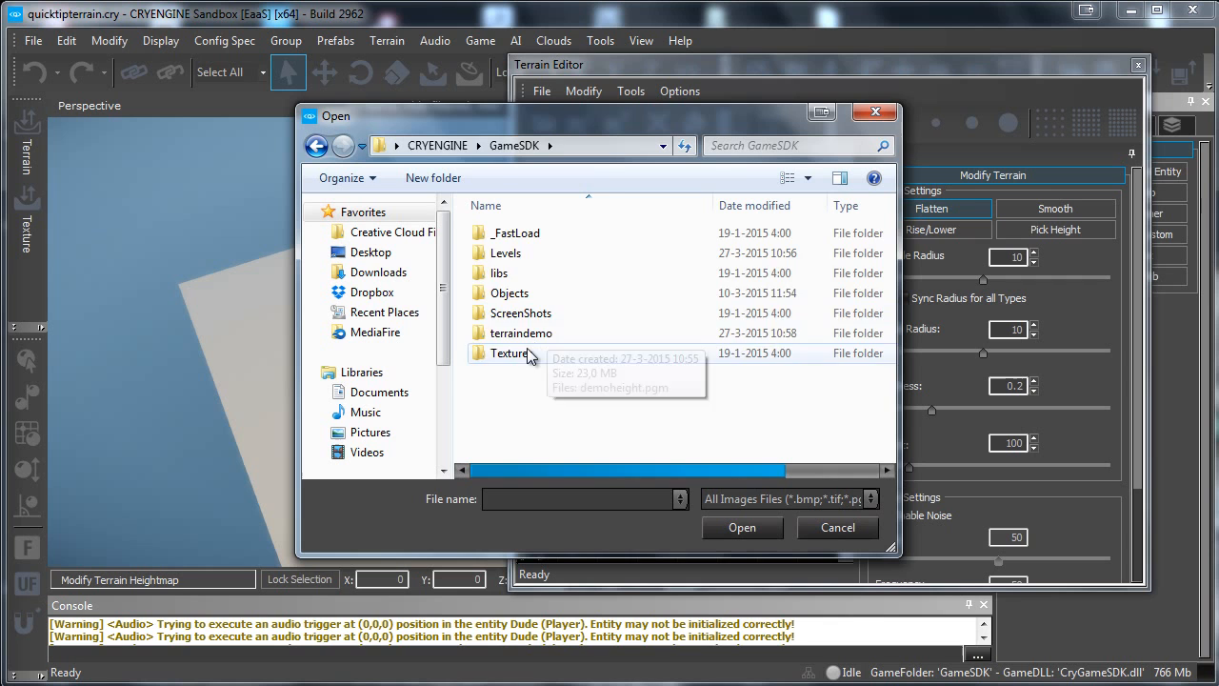
{"action": "double_click", "coordinate": [521, 333]}
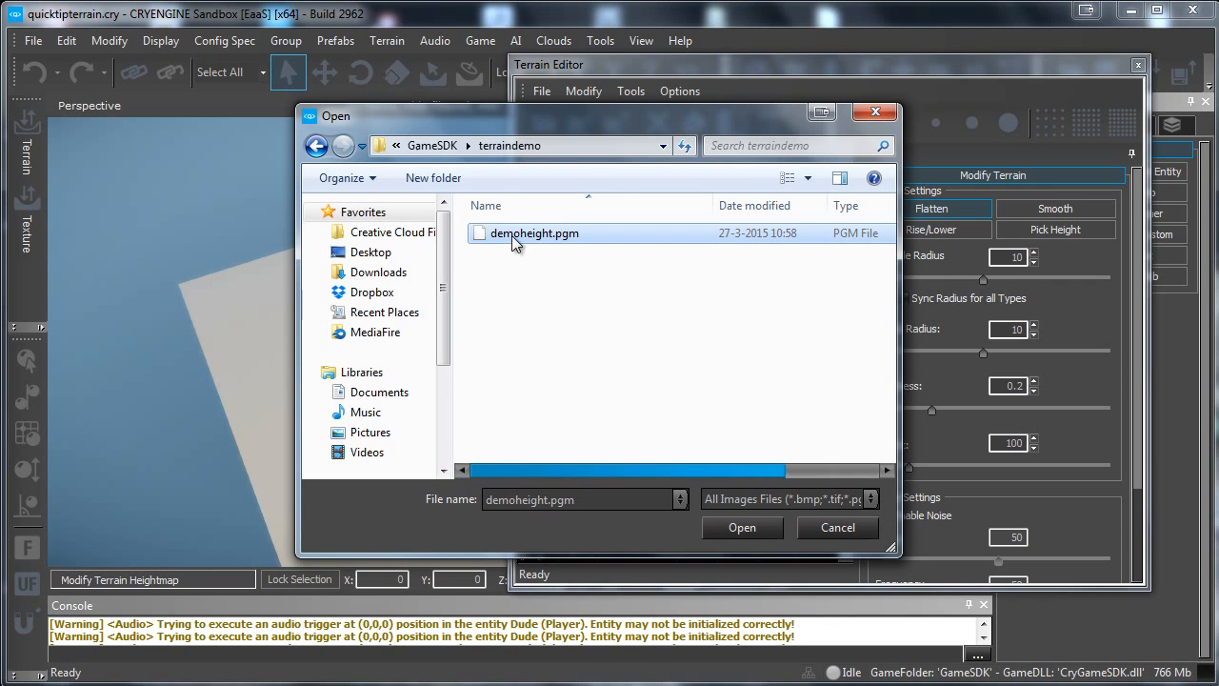
{"action": "mouse_move", "coordinate": [677, 425]}
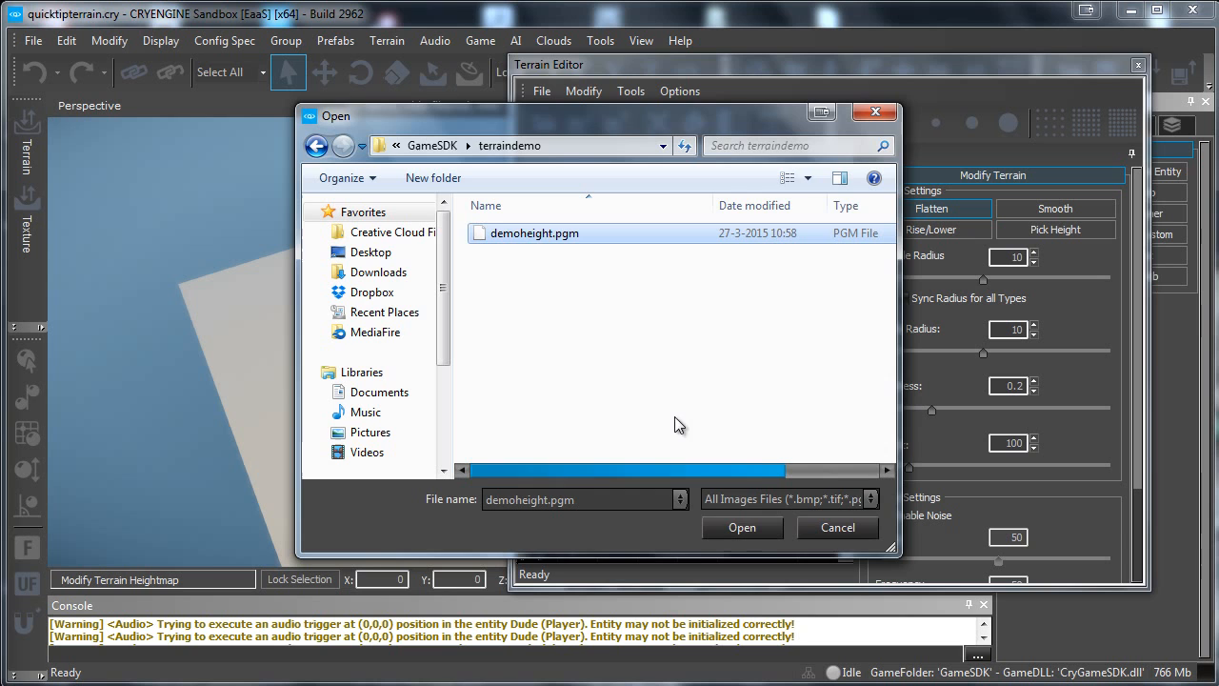
{"action": "left_click", "coordinate": [742, 526]}
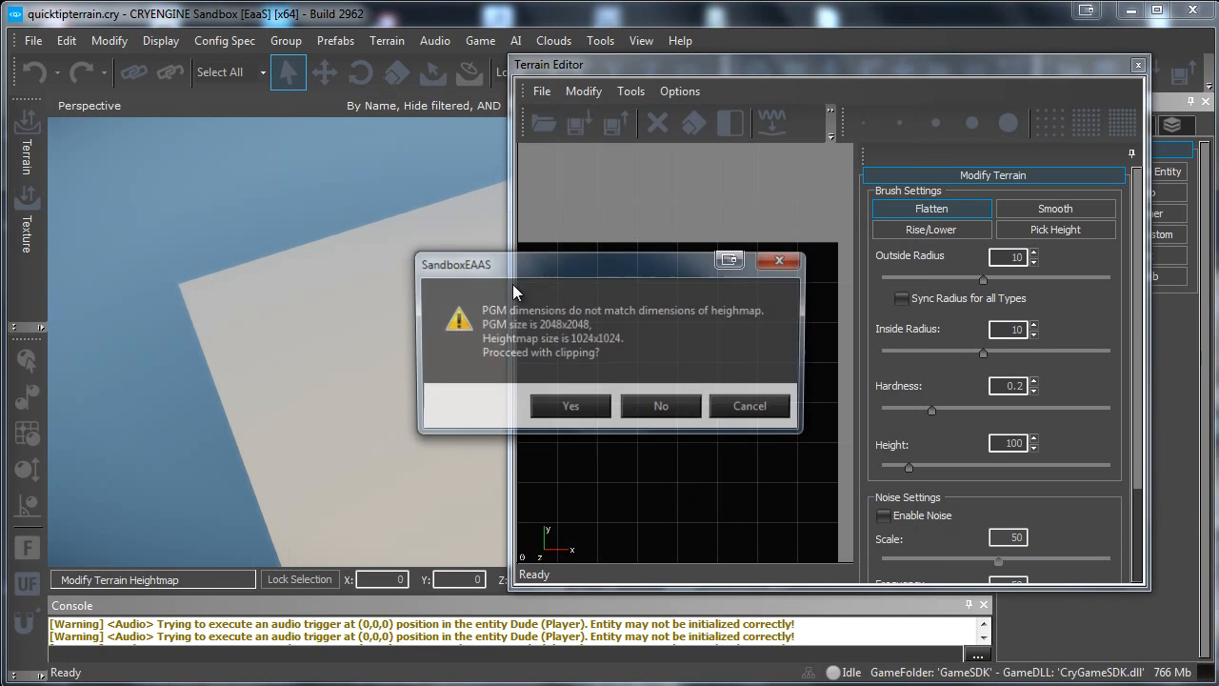
{"action": "left_click", "coordinate": [570, 405]}
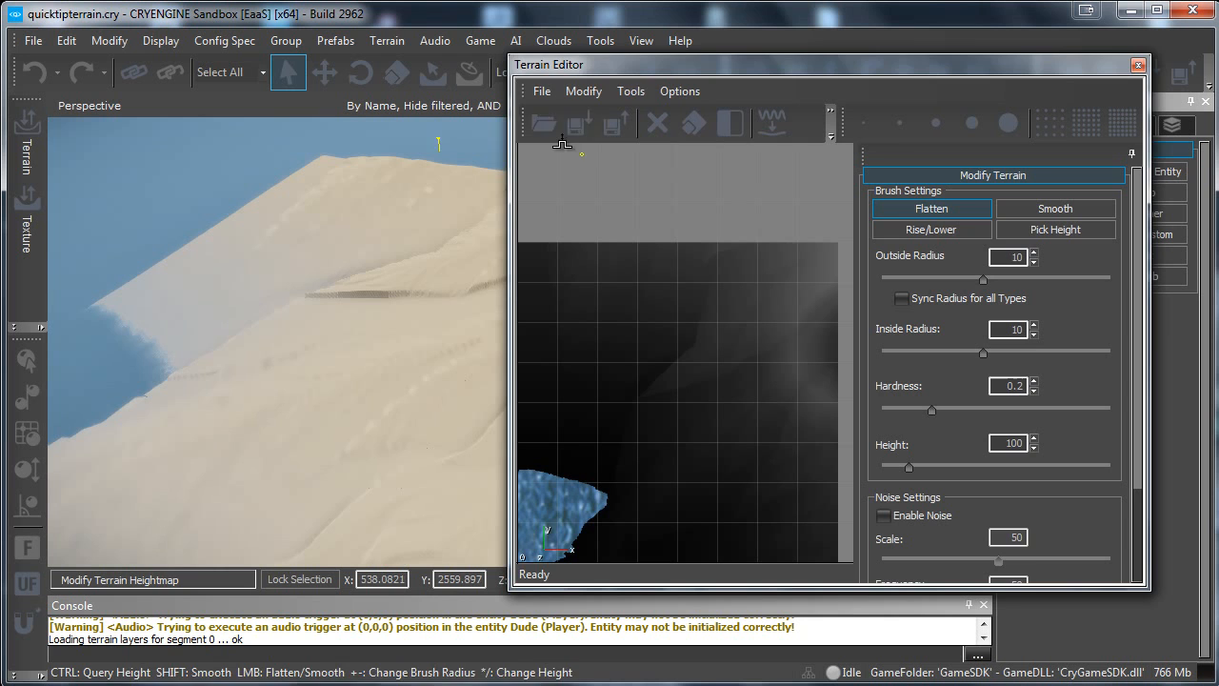
Step: Close the Terrain Editor window
{"action": "left_click", "coordinate": [1137, 64]}
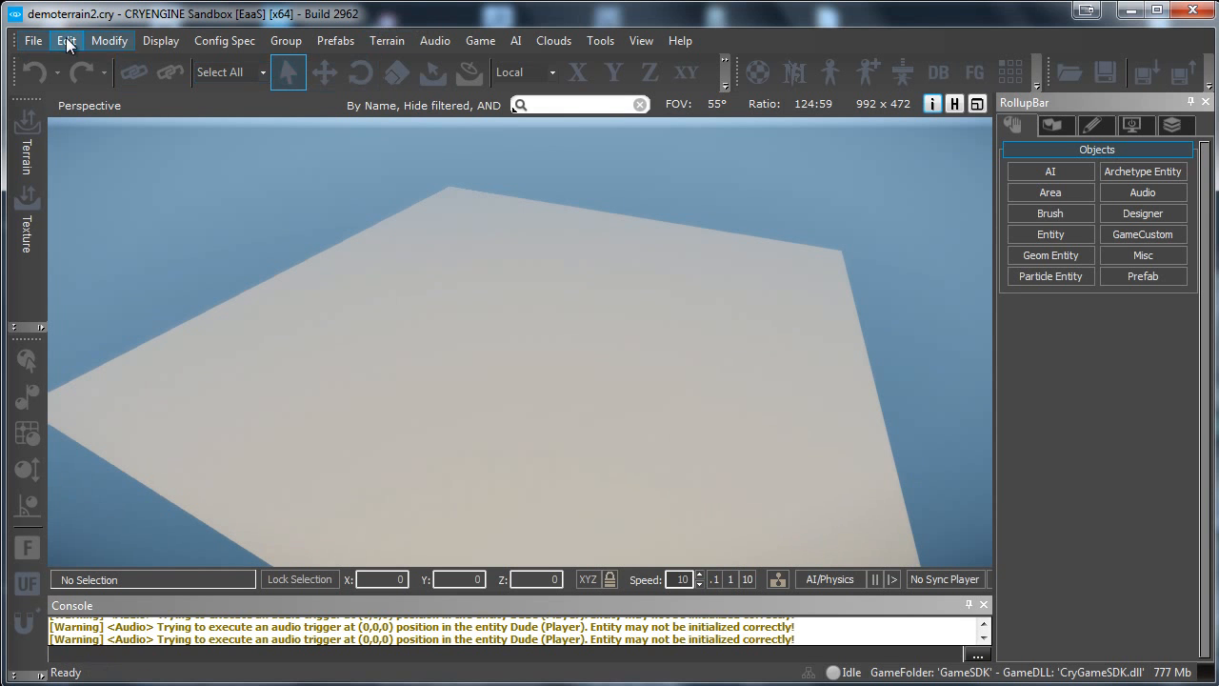
{"action": "mouse_move", "coordinate": [409, 40]}
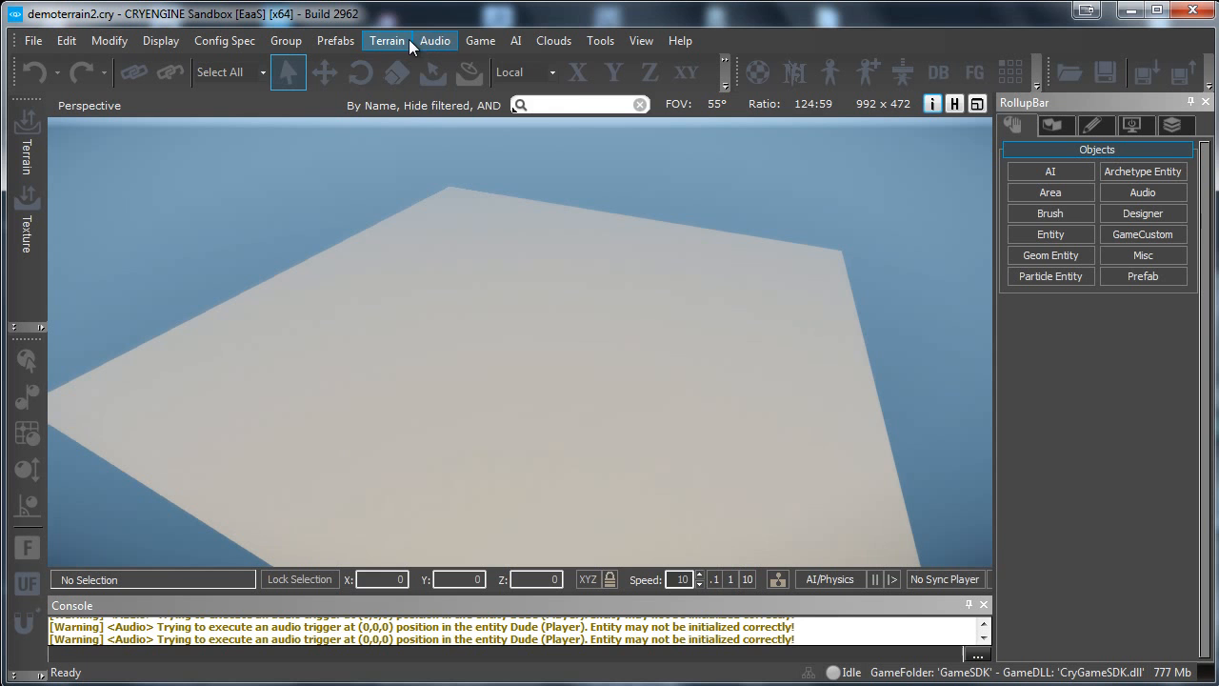
Step: Open the Terrain Editor via Terrain > Edit Terrain, then close it
{"action": "left_click", "coordinate": [386, 40]}
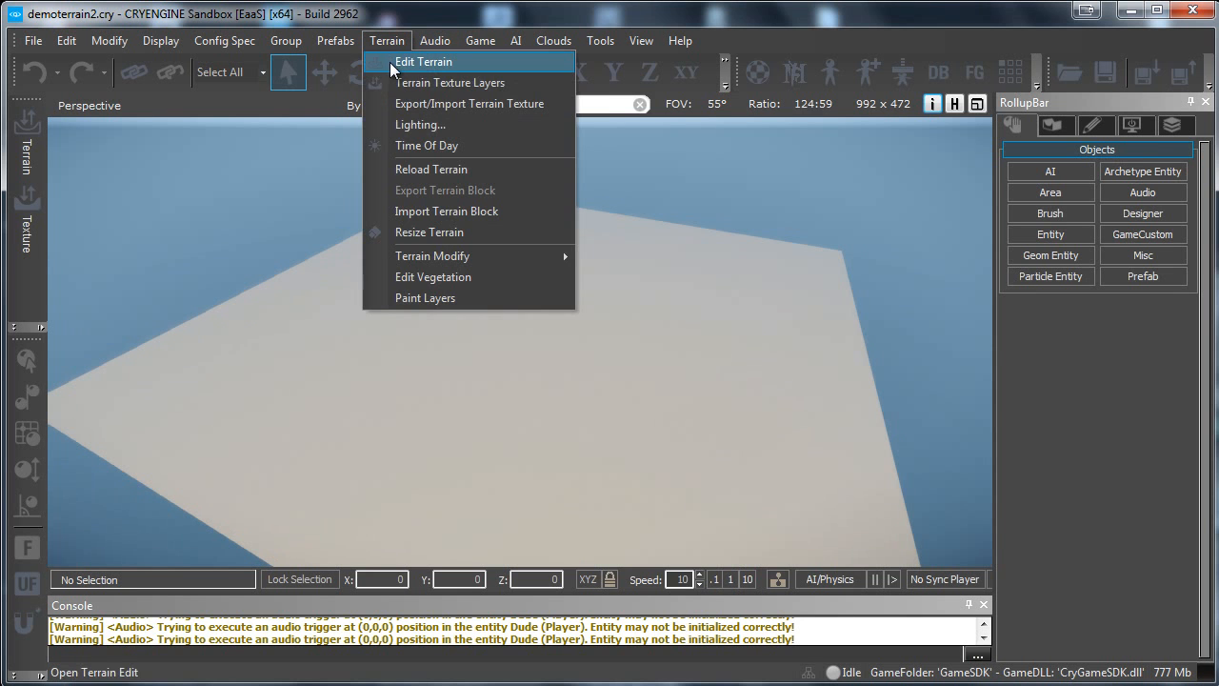
{"action": "left_click", "coordinate": [423, 61]}
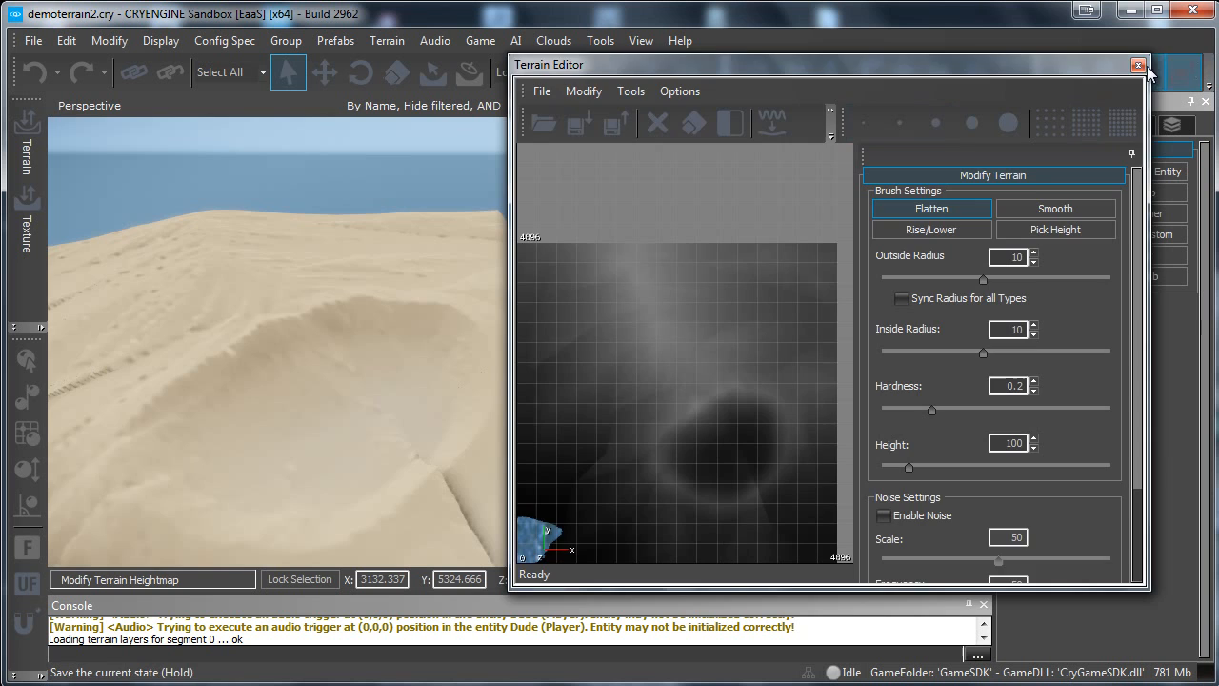
{"action": "left_click", "coordinate": [1138, 64]}
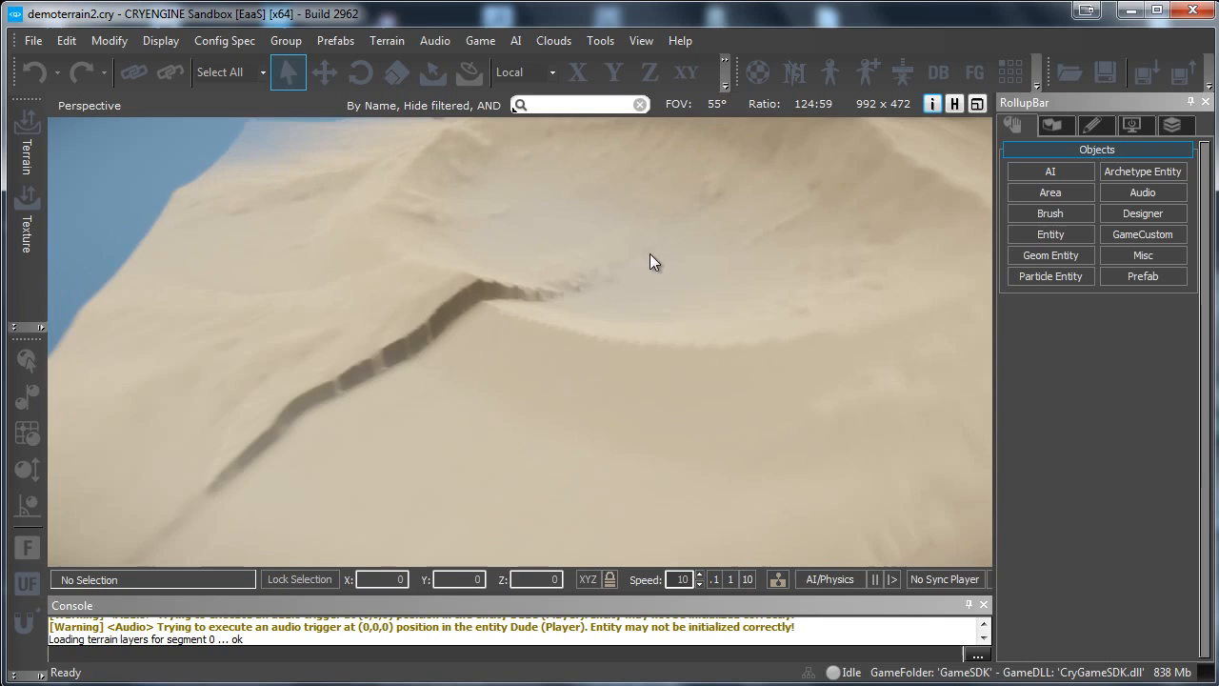
Step: Smooth the crater slope's dark seam with a wider, harder Smooth brush, then close the terrain editor
{"action": "left_click", "coordinate": [387, 40]}
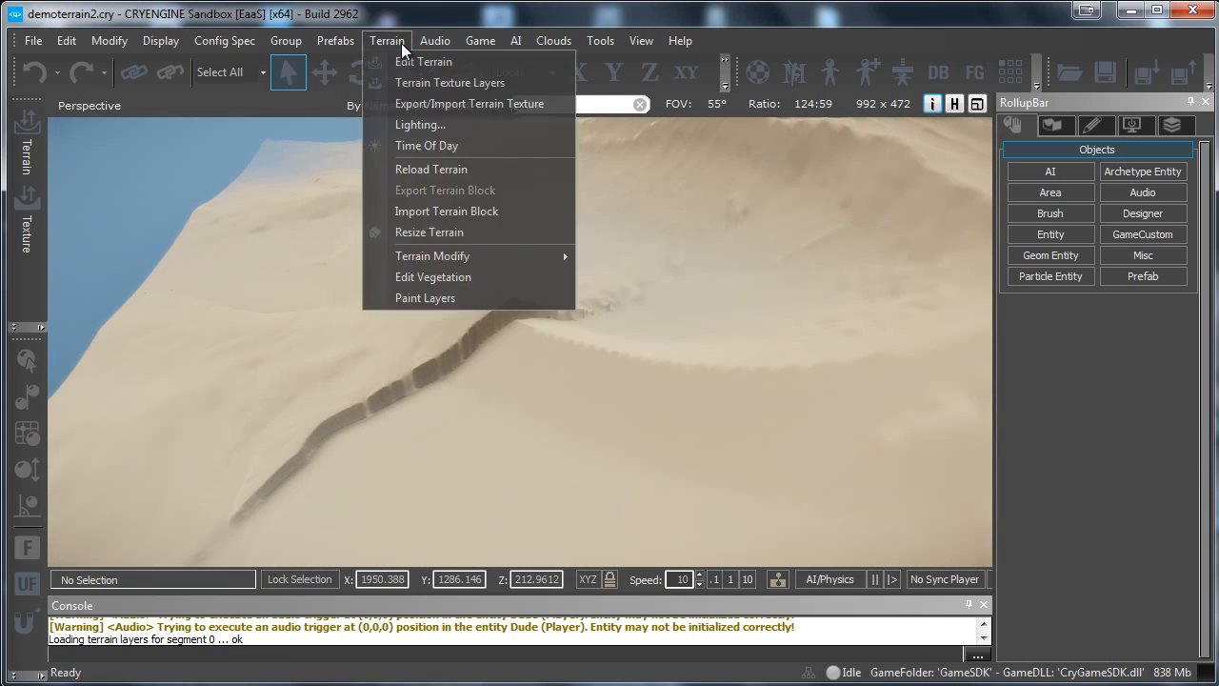
{"action": "left_click", "coordinate": [423, 61]}
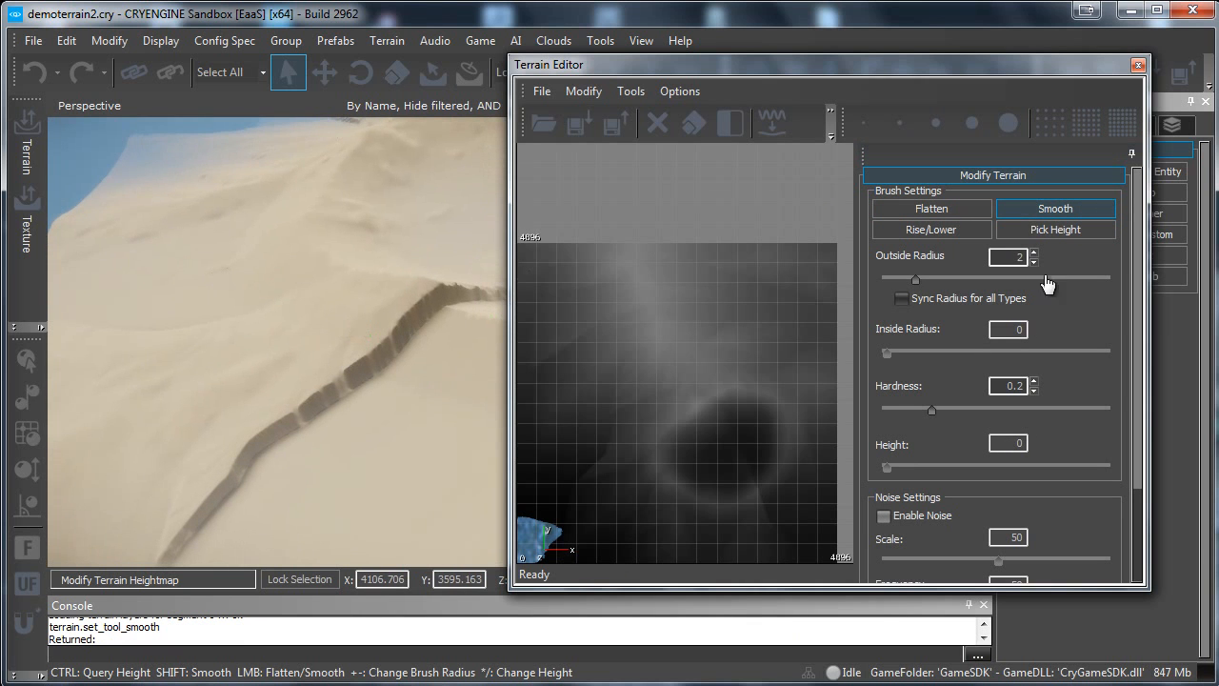
{"action": "left_click_drag", "start_coordinate": [915, 277], "coordinate": [1063, 277]}
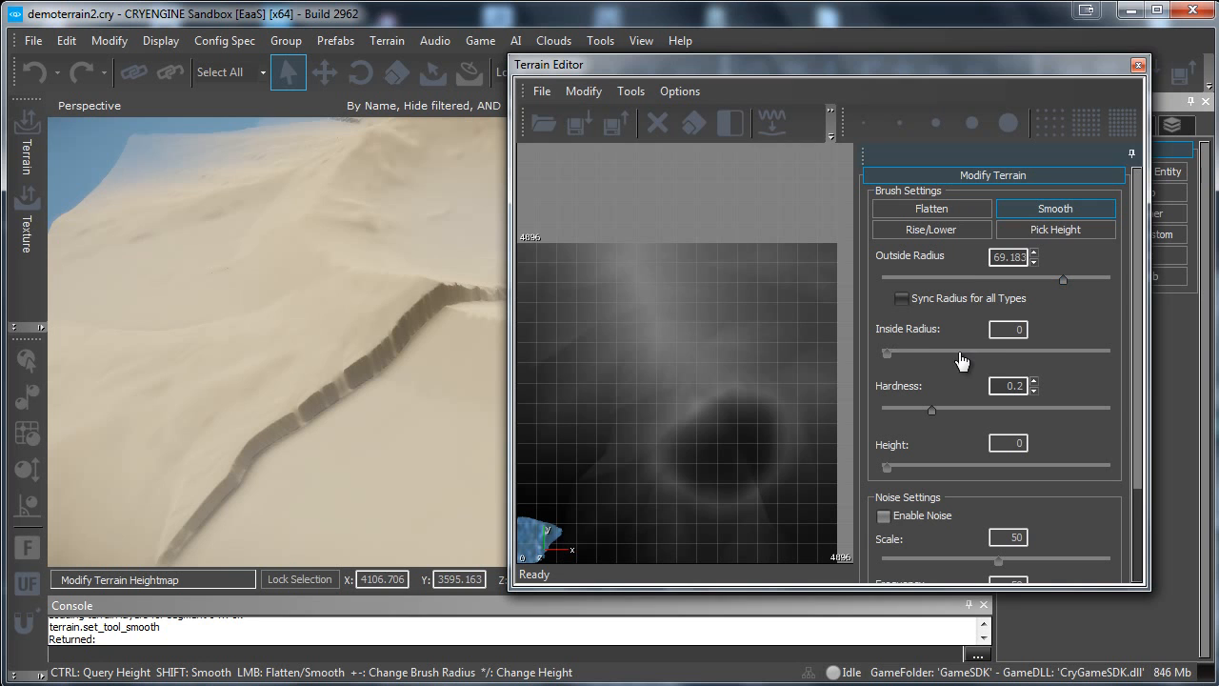
{"action": "mouse_move", "coordinate": [401, 326]}
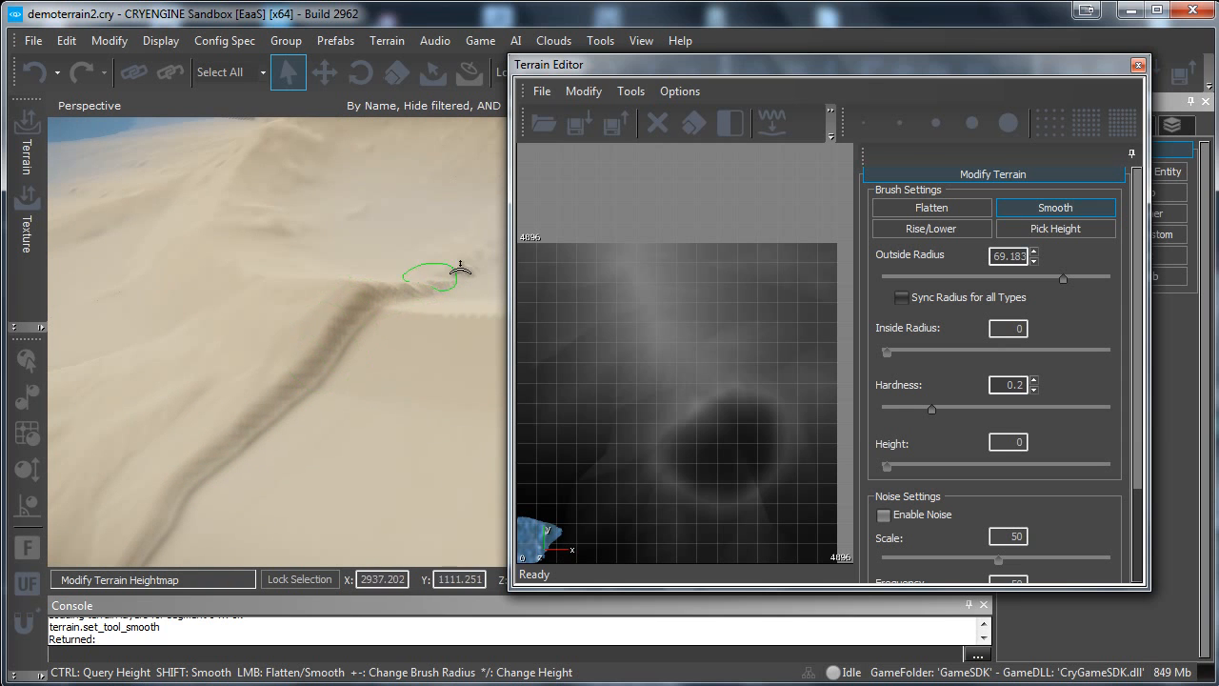
{"action": "left_click_drag", "start_coordinate": [1063, 278], "coordinate": [1107, 278]}
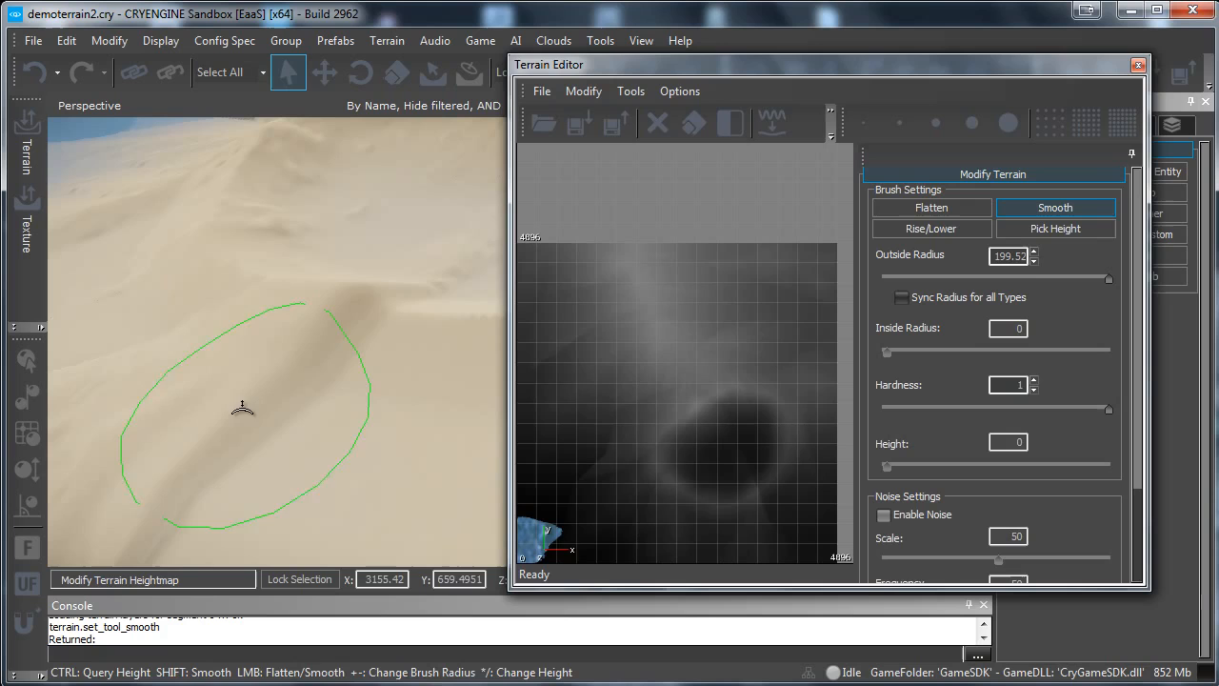
{"action": "left_click", "coordinate": [1138, 65]}
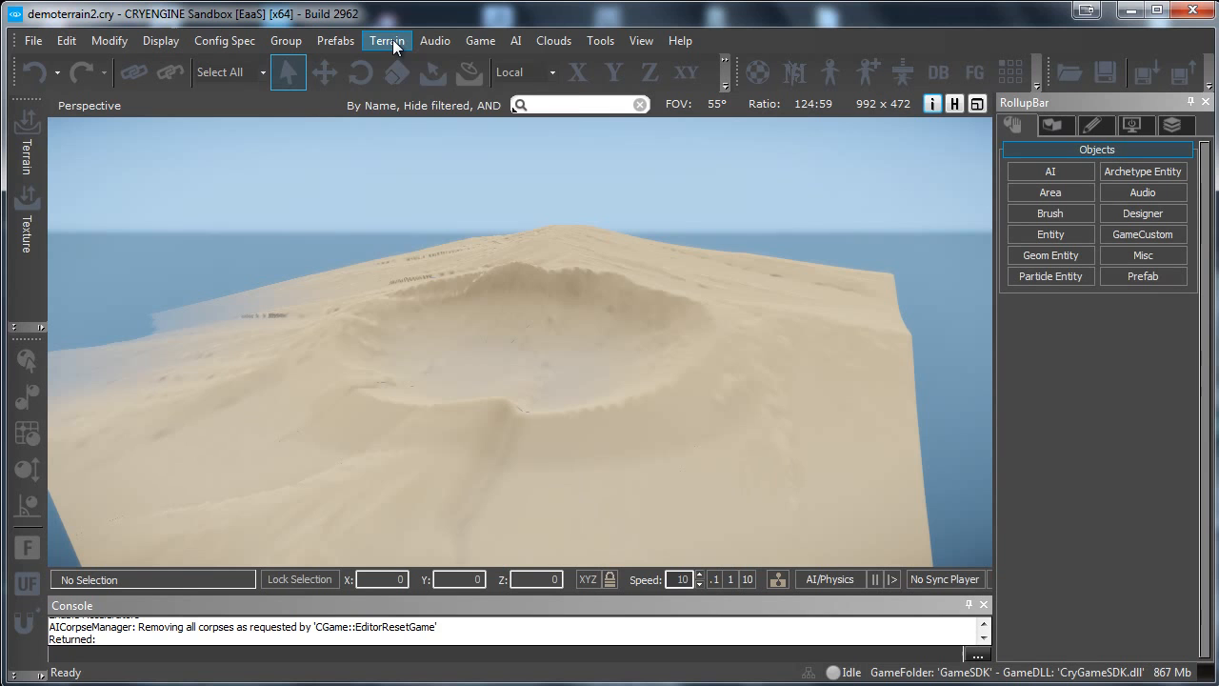
Step: Apply FinalDiff.bmp to all terrain texture tiles, giving green slopes and a brown crater rim
{"action": "left_click", "coordinate": [387, 40]}
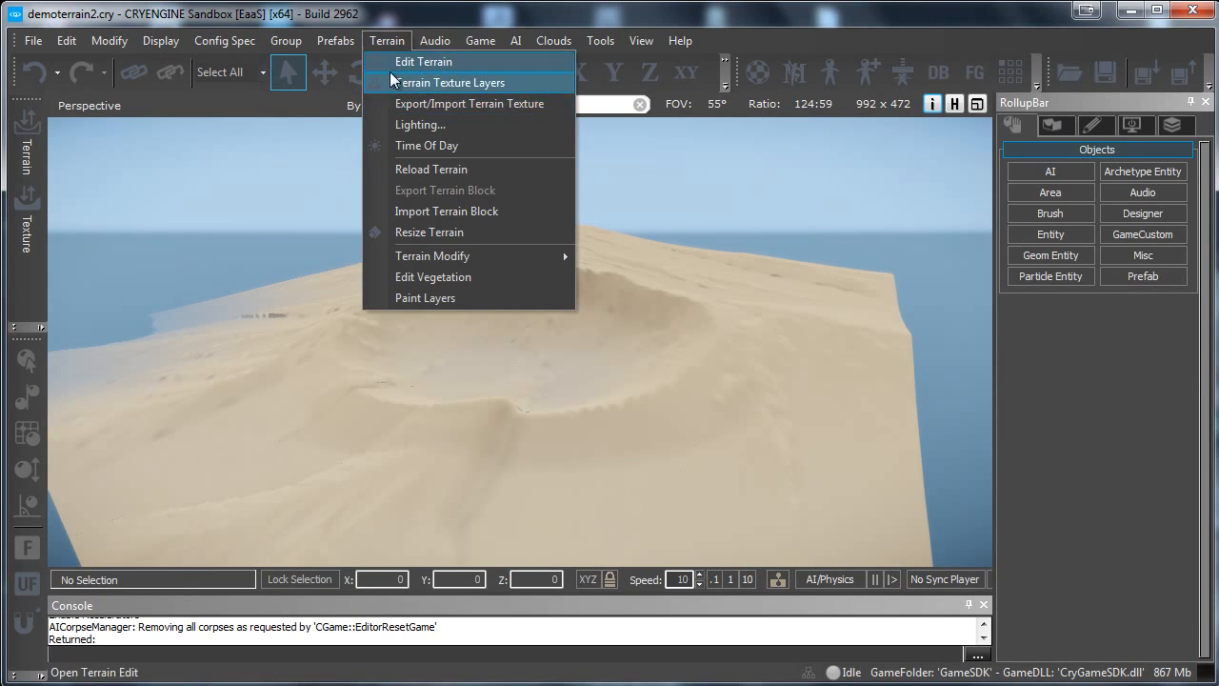
{"action": "left_click", "coordinate": [444, 82]}
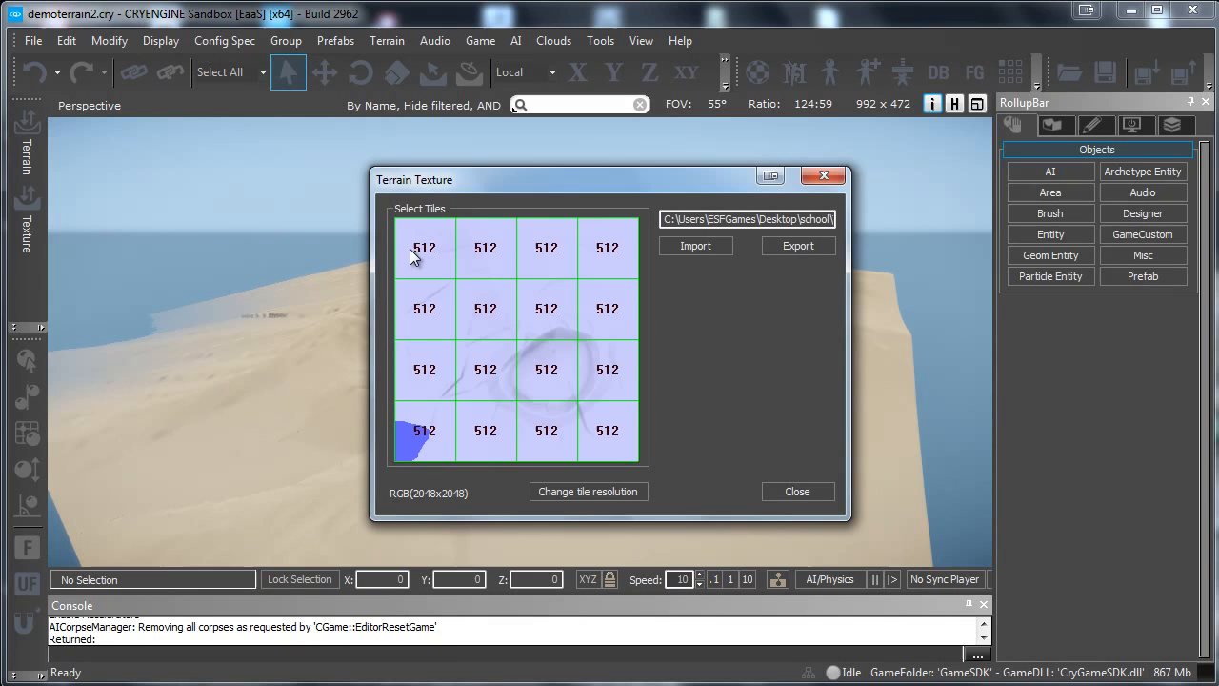
{"action": "left_click", "coordinate": [695, 245]}
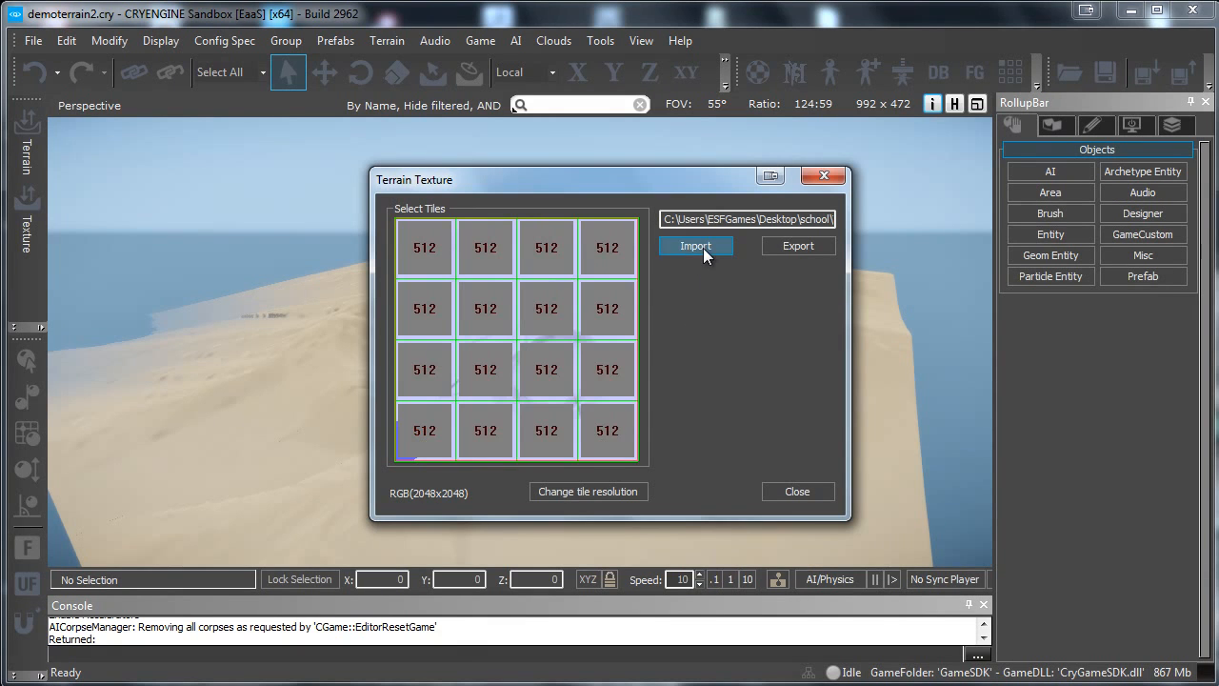
{"action": "left_click", "coordinate": [695, 246]}
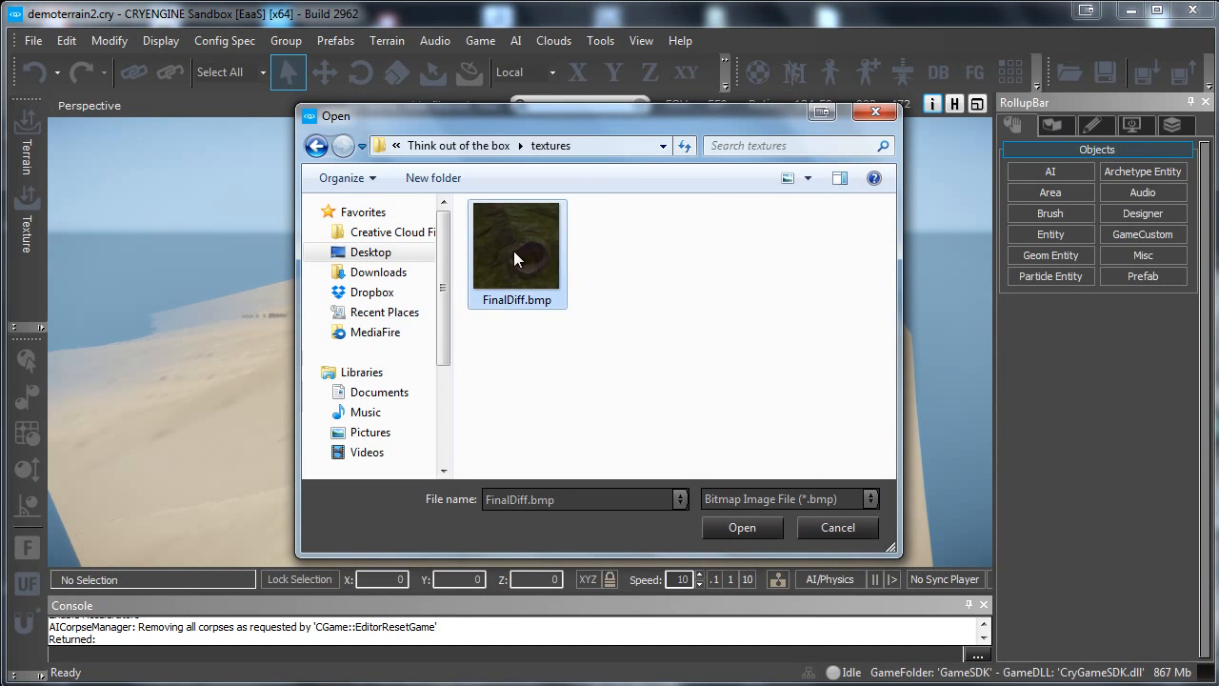
{"action": "mouse_move", "coordinate": [505, 287]}
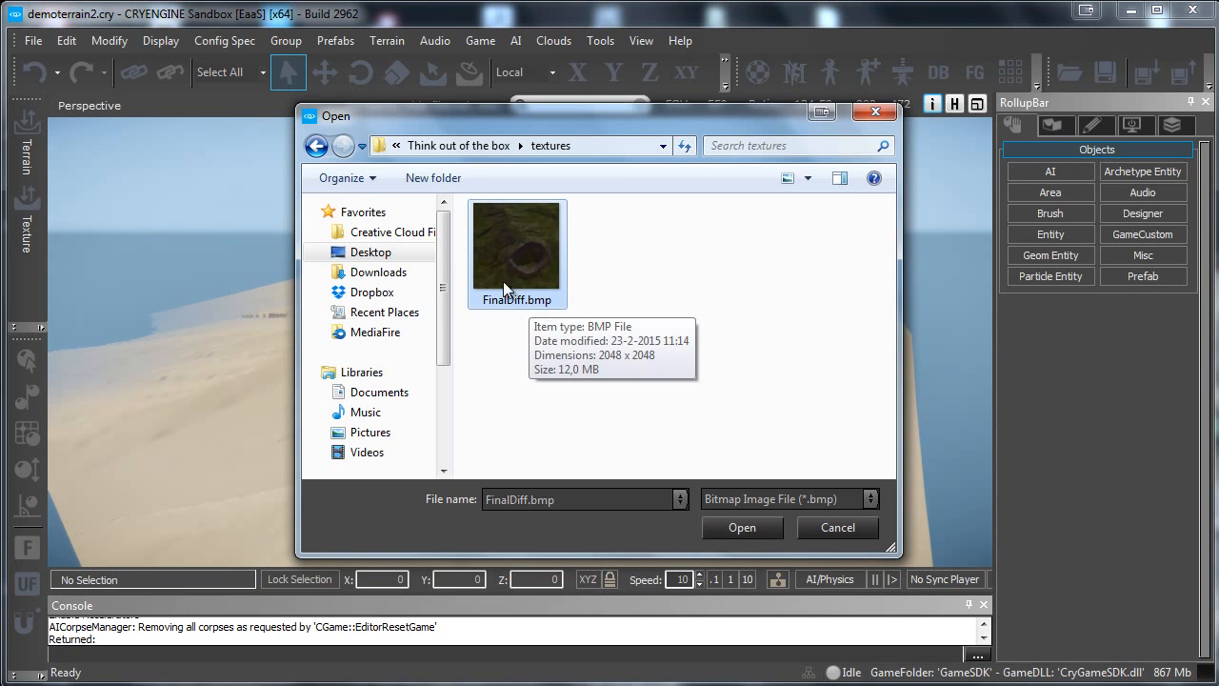
{"action": "left_click", "coordinate": [741, 526]}
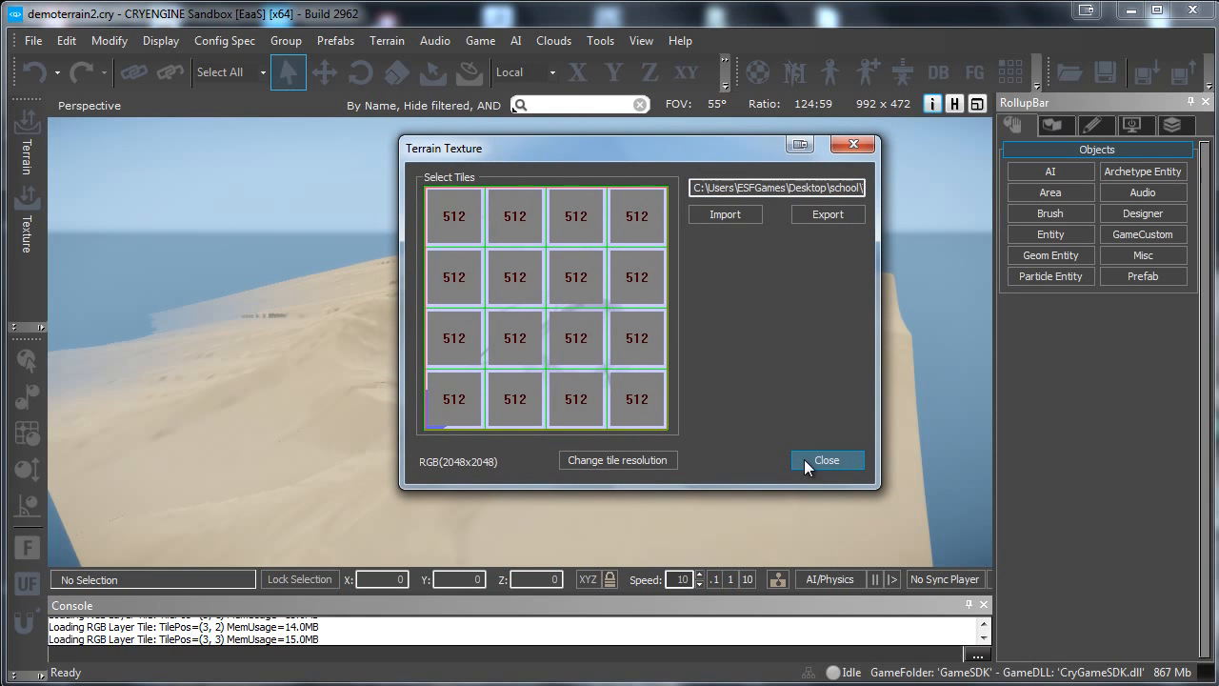
{"action": "left_click", "coordinate": [826, 460]}
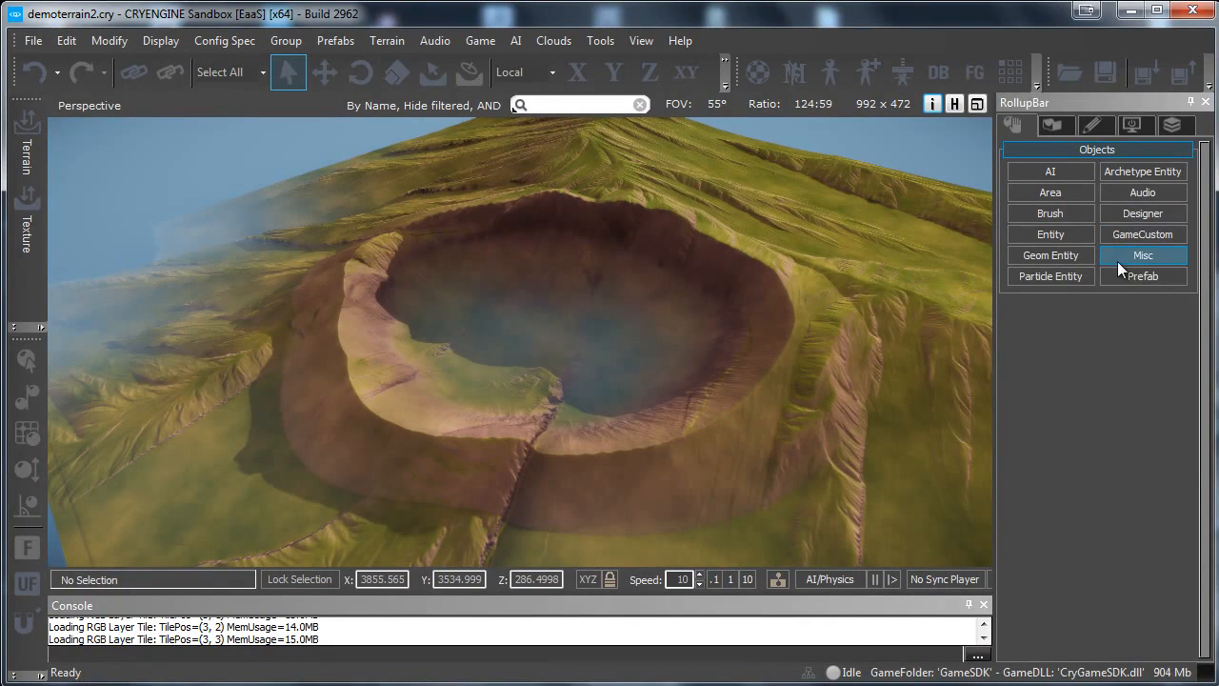
Step: Place EnvironmentProbe1 in the crater and generate its cubemap with a 10000 box size
{"action": "left_click", "coordinate": [554, 333]}
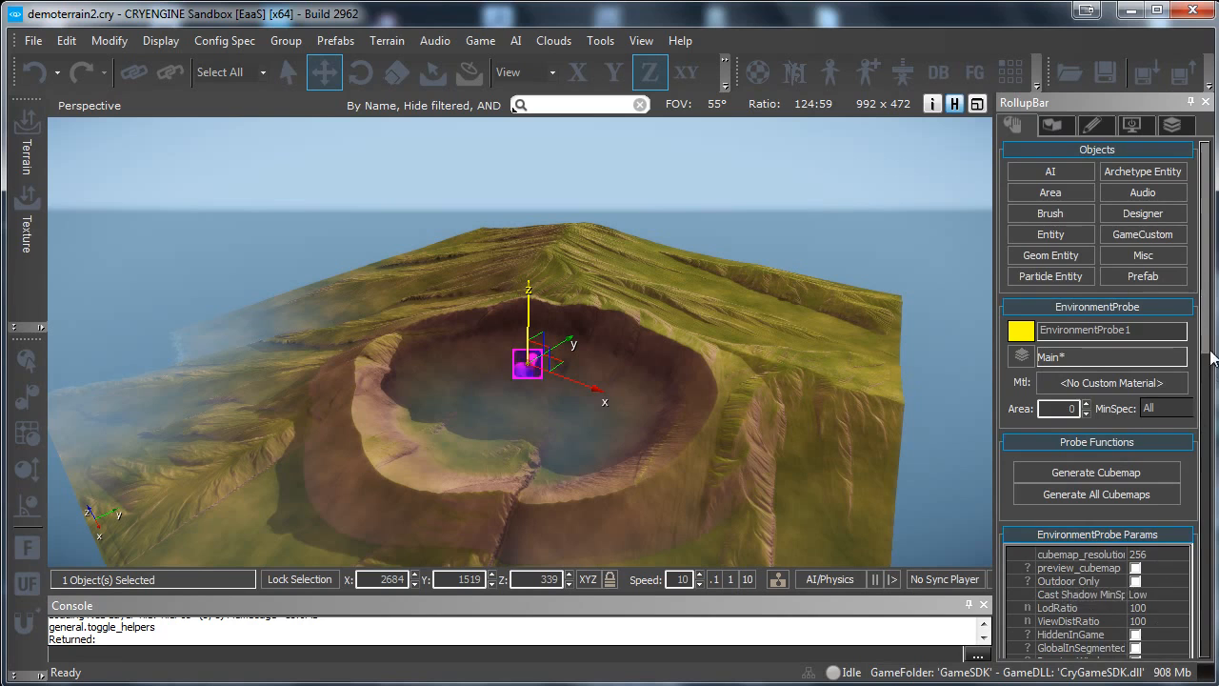
{"action": "scroll", "scroll_direction": "down", "scroll_amount": 3}
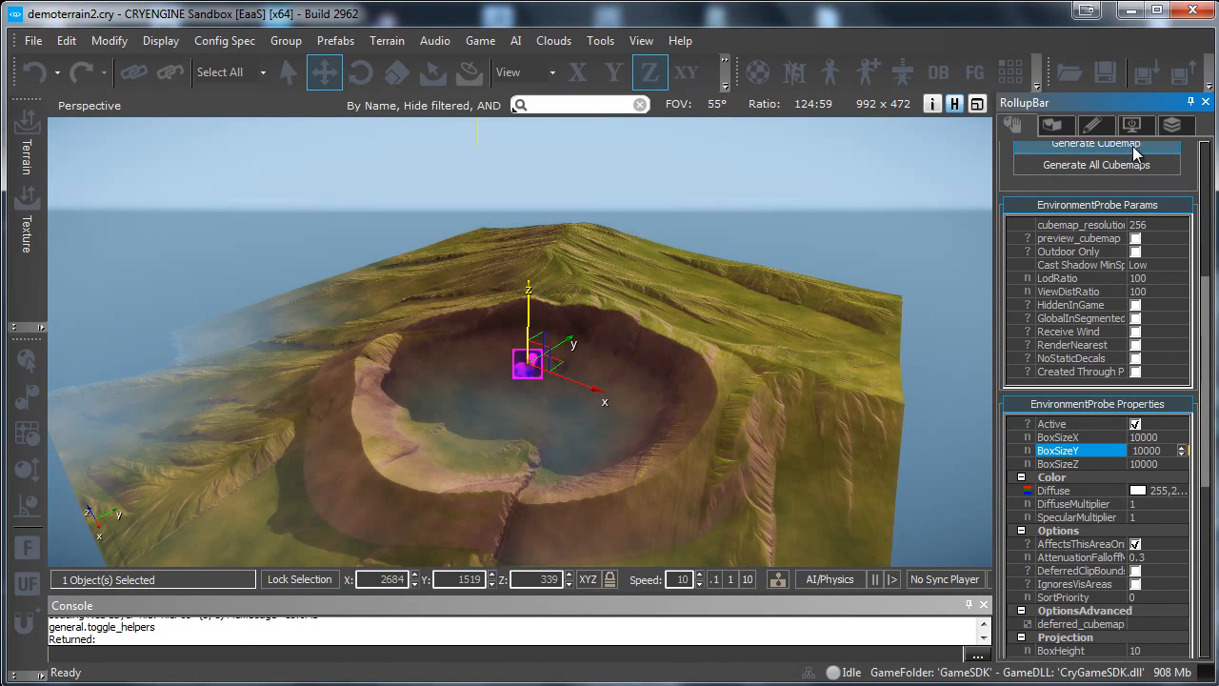
{"action": "left_click", "coordinate": [1096, 143]}
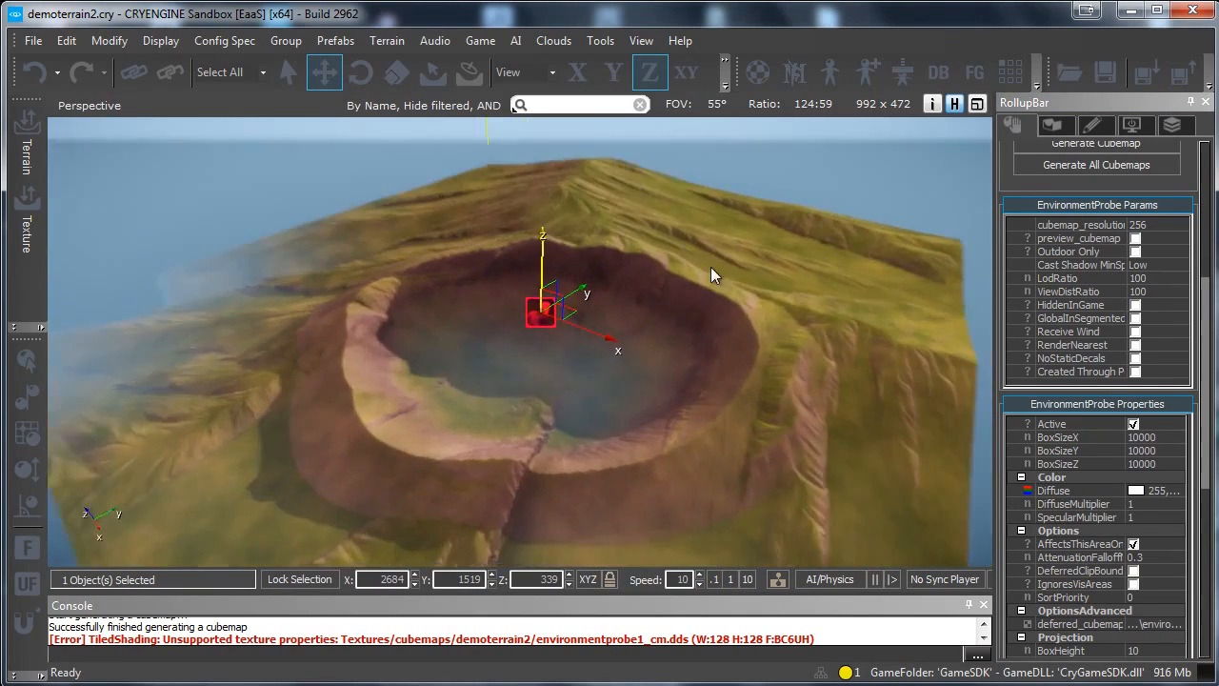